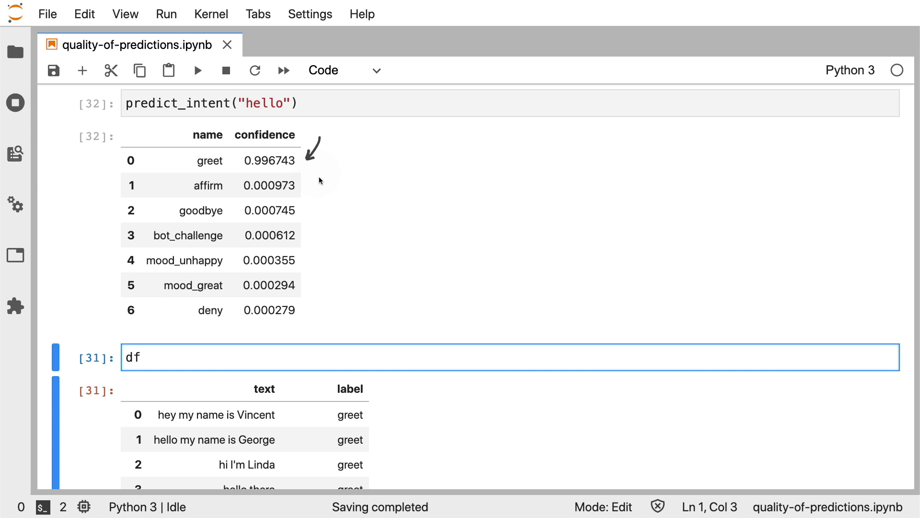
{"action": "mouse_move", "coordinate": [198, 175]}
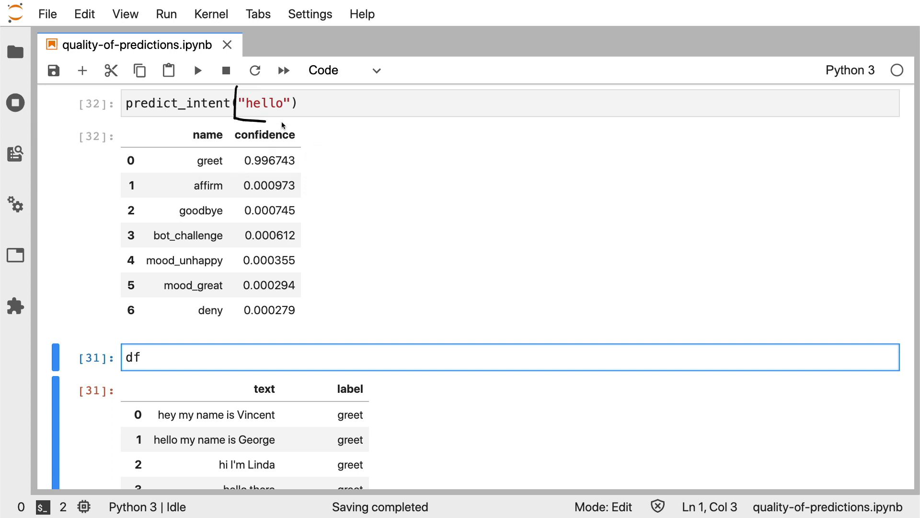
{"action": "mouse_move", "coordinate": [498, 242]}
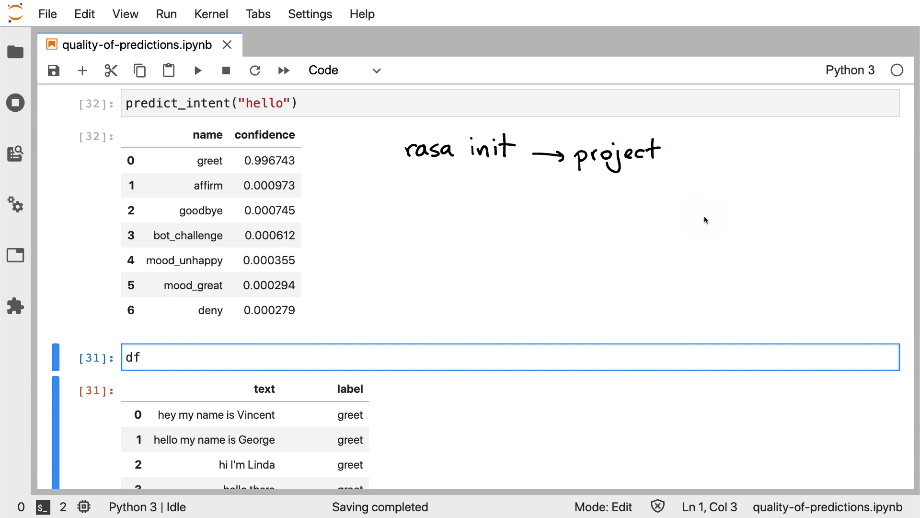
{"action": "mouse_move", "coordinate": [675, 154]}
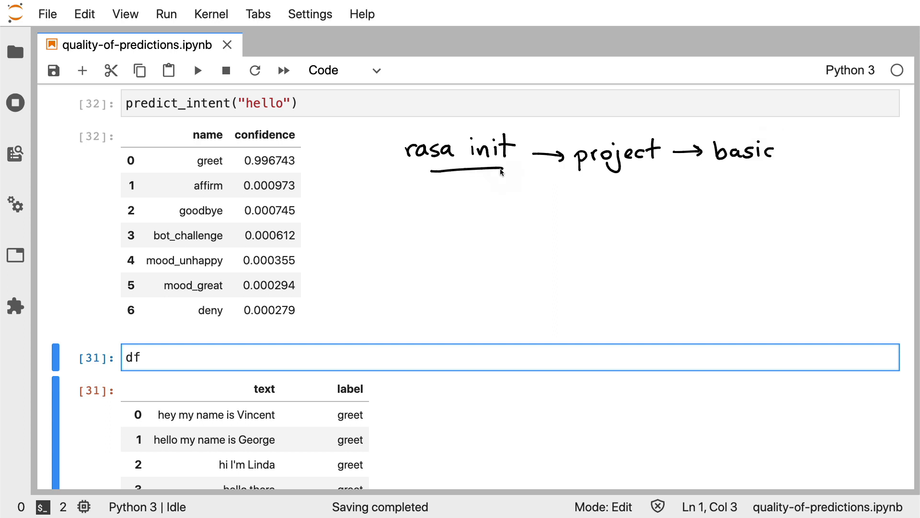
{"action": "mouse_move", "coordinate": [807, 147]}
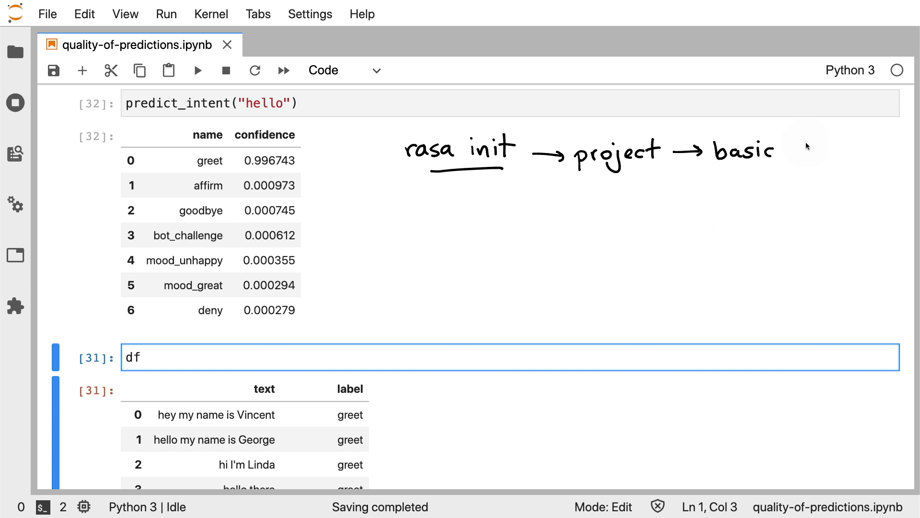
Rerun predict_intent on "sup you", ranking mood_unhappy first at 0.7207 confidence
{"action": "left_click_drag", "start_coordinate": [744, 194], "coordinate": [744, 166]}
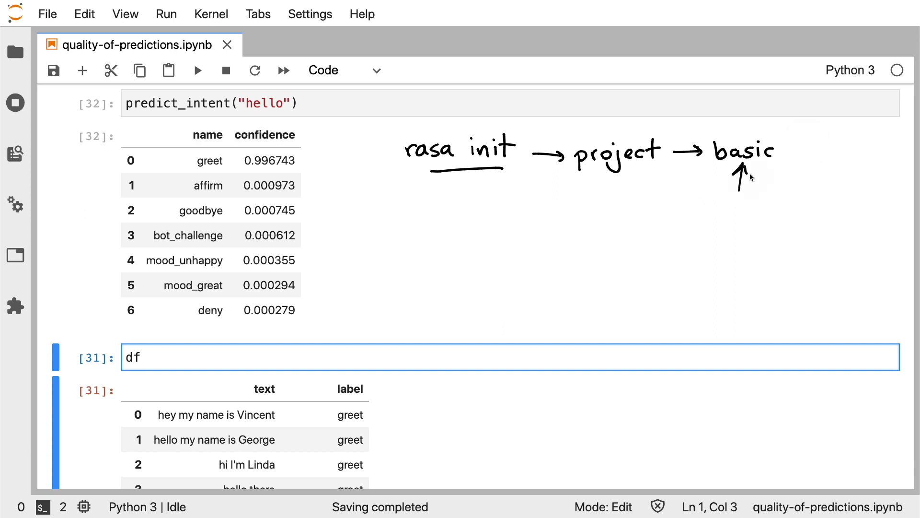
{"action": "mouse_move", "coordinate": [302, 121]}
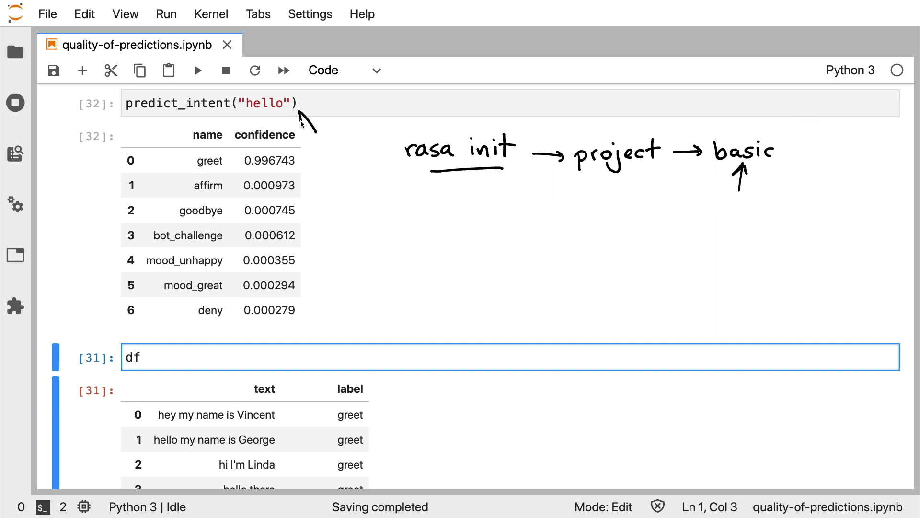
{"action": "mouse_move", "coordinate": [346, 323]}
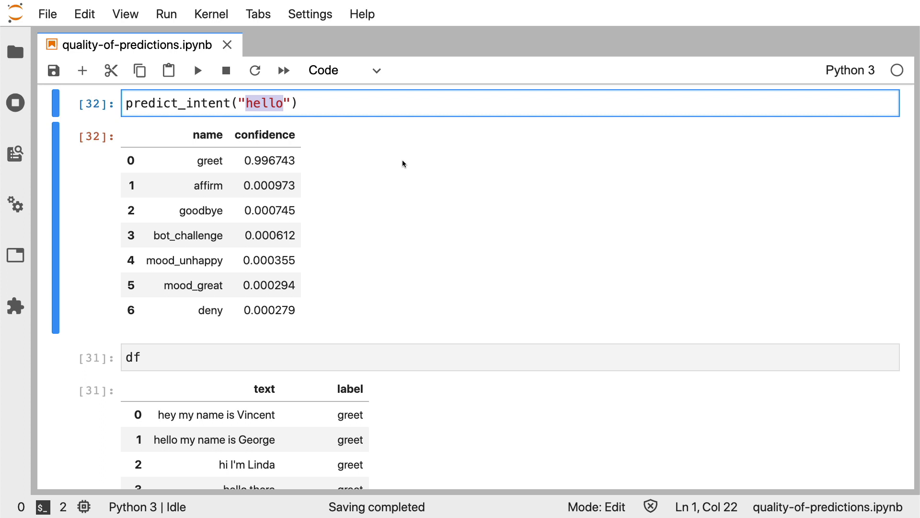
{"action": "type", "text": "sup you"}
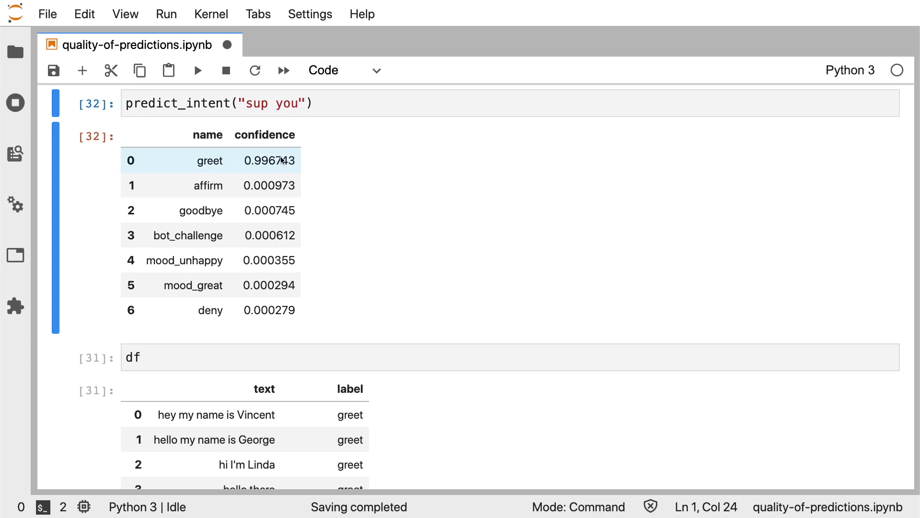
{"action": "left_click", "coordinate": [315, 103]}
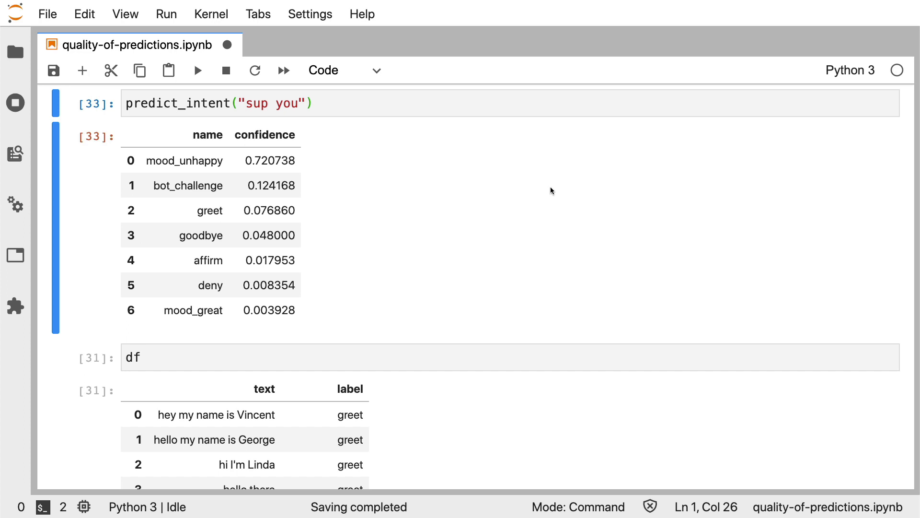
{"action": "mouse_move", "coordinate": [319, 213]}
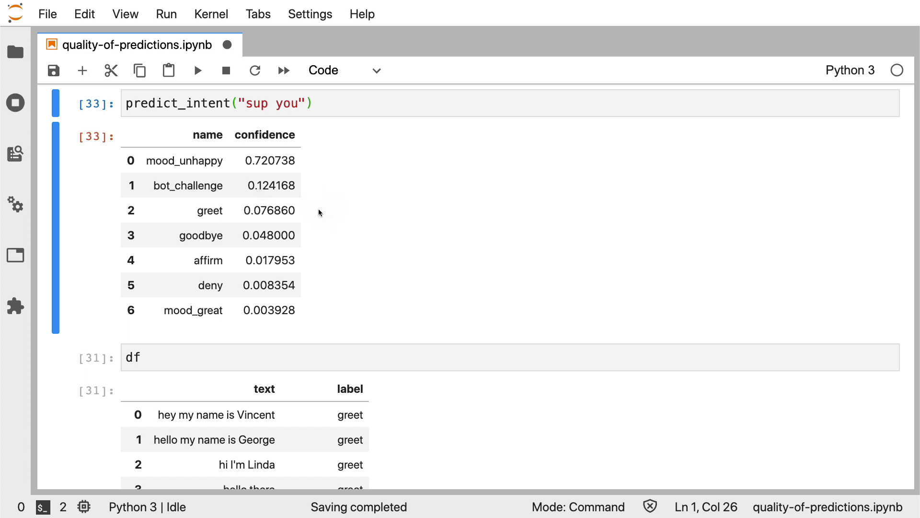
{"action": "mouse_move", "coordinate": [318, 211]}
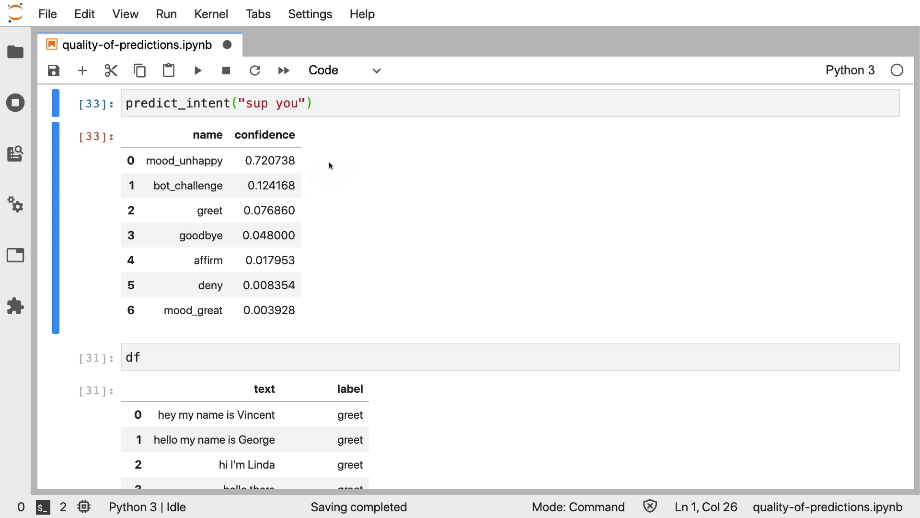
{"action": "mouse_move", "coordinate": [310, 160]}
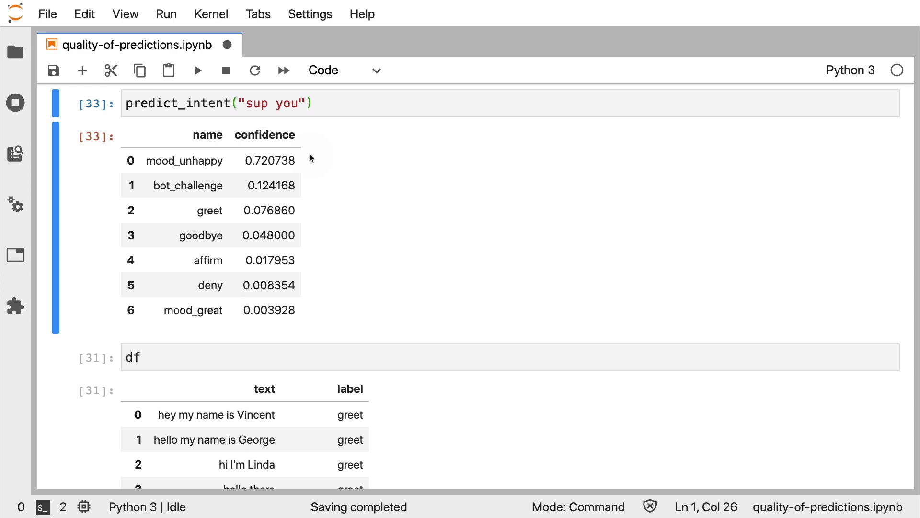
{"action": "mouse_move", "coordinate": [290, 196]}
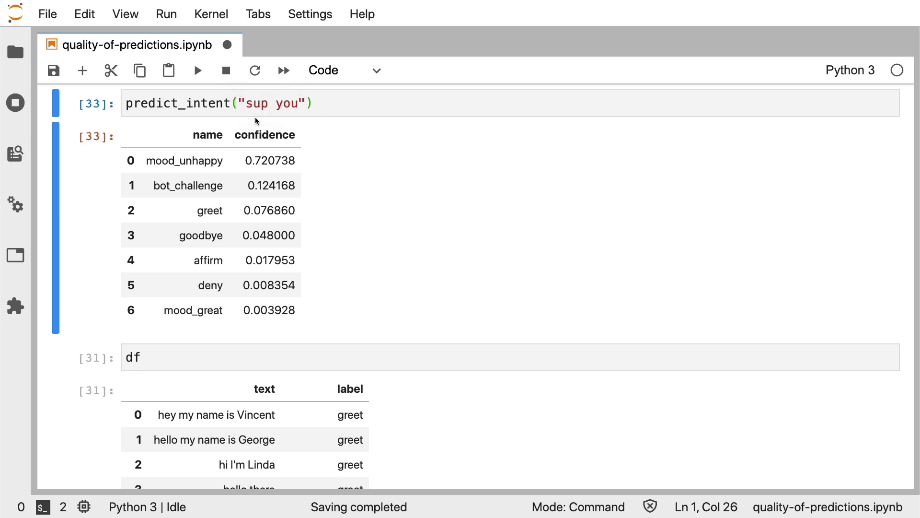
{"action": "mouse_move", "coordinate": [118, 349]}
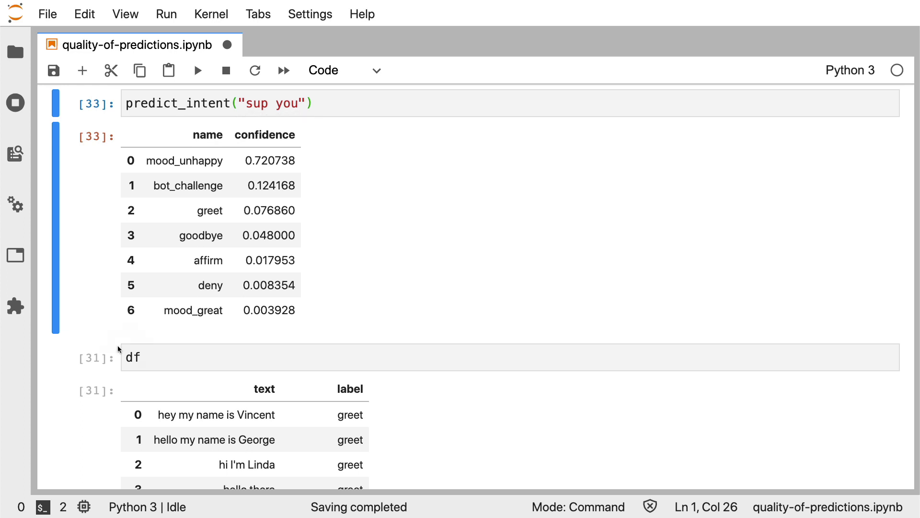
{"action": "mouse_move", "coordinate": [182, 339]}
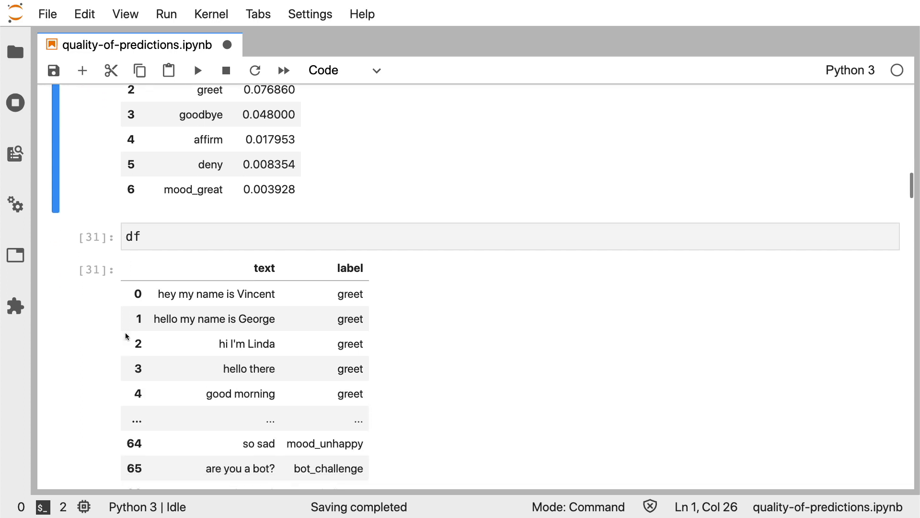
{"action": "scroll", "scroll_direction": "down", "scroll_amount": 3}
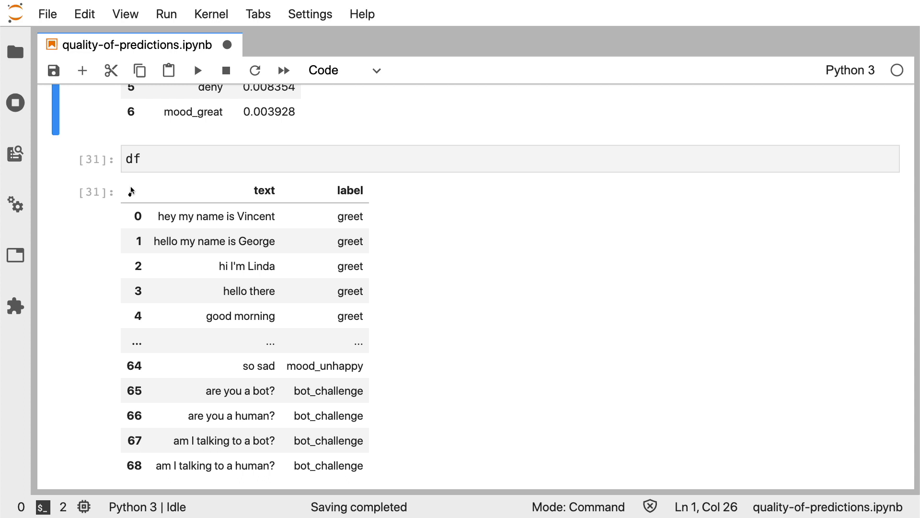
{"action": "mouse_move", "coordinate": [475, 285]}
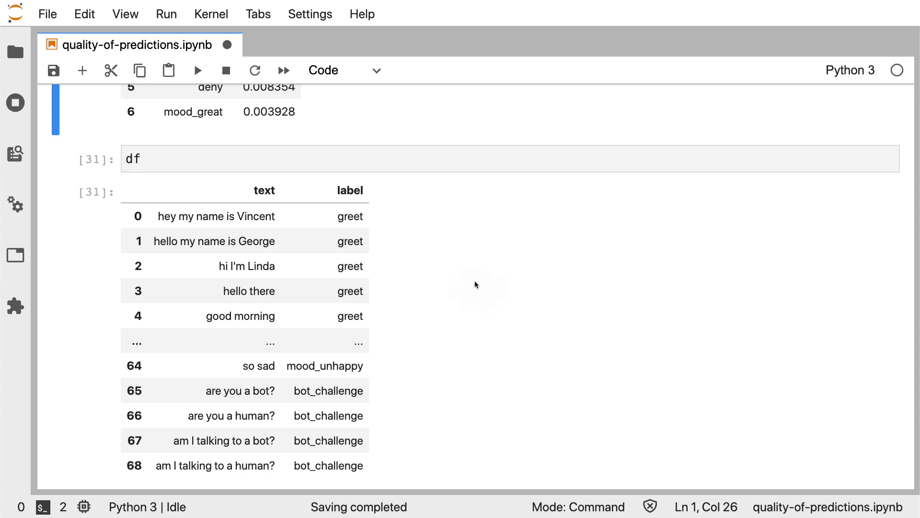
{"action": "mouse_move", "coordinate": [472, 253]}
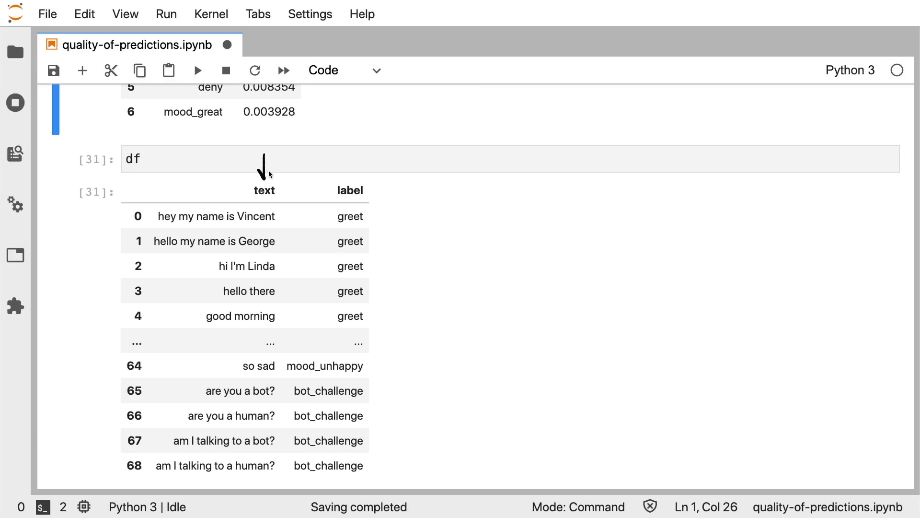
{"action": "mouse_move", "coordinate": [352, 166]}
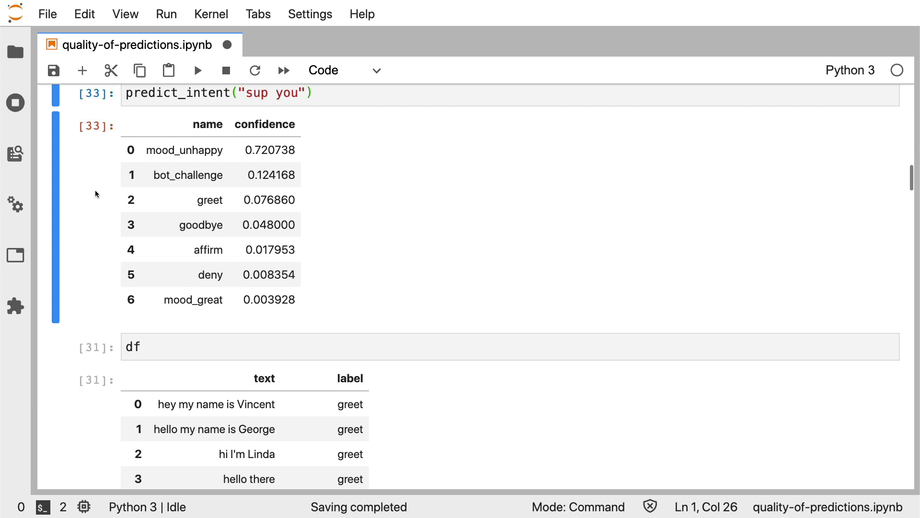
Filter the df to texts containing 'sup', returning "super stoked" and "super sad"
{"action": "left_click", "coordinate": [175, 360]}
{"action": "type", "text": ".loc[lambda d: "}
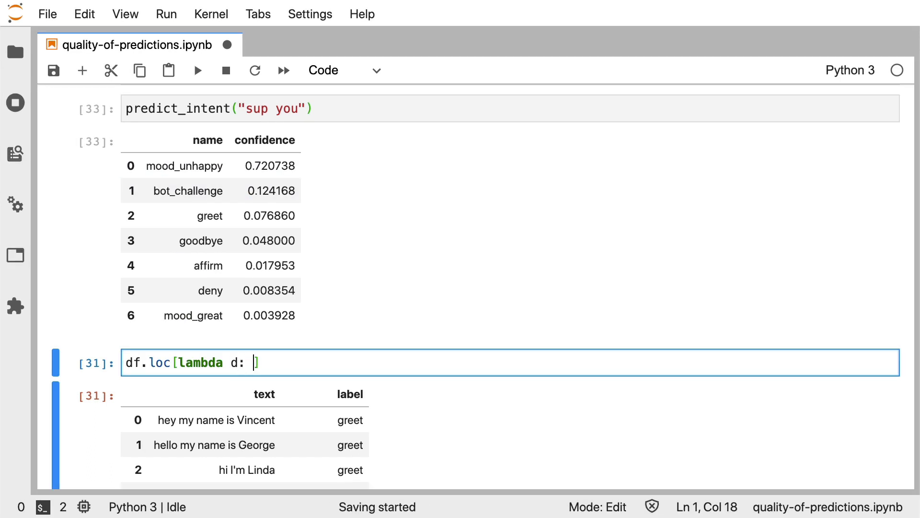
{"action": "type", "text": "d['text'].str.contains('su')]"}
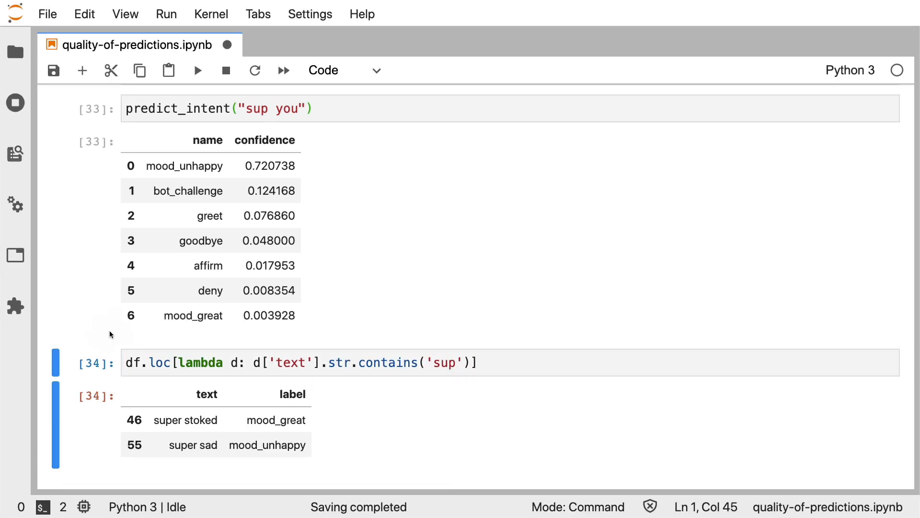
{"action": "mouse_move", "coordinate": [305, 313]}
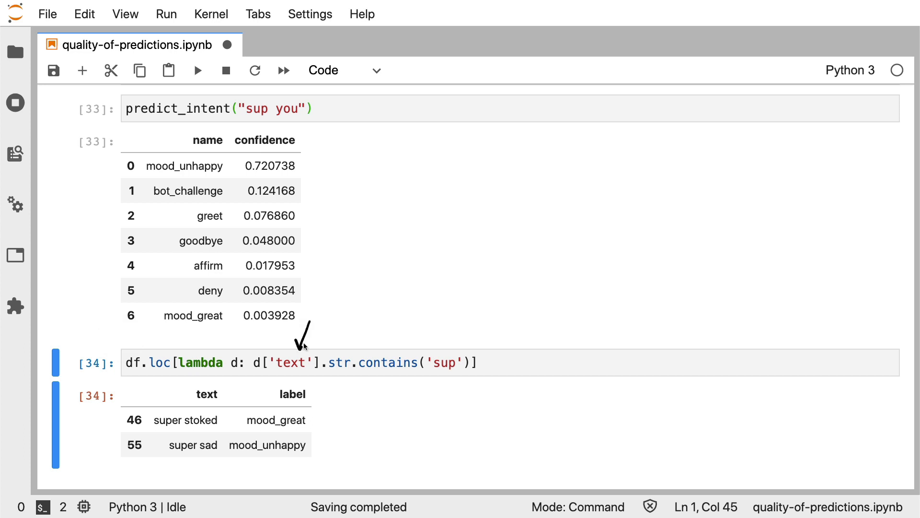
{"action": "mouse_move", "coordinate": [456, 342]}
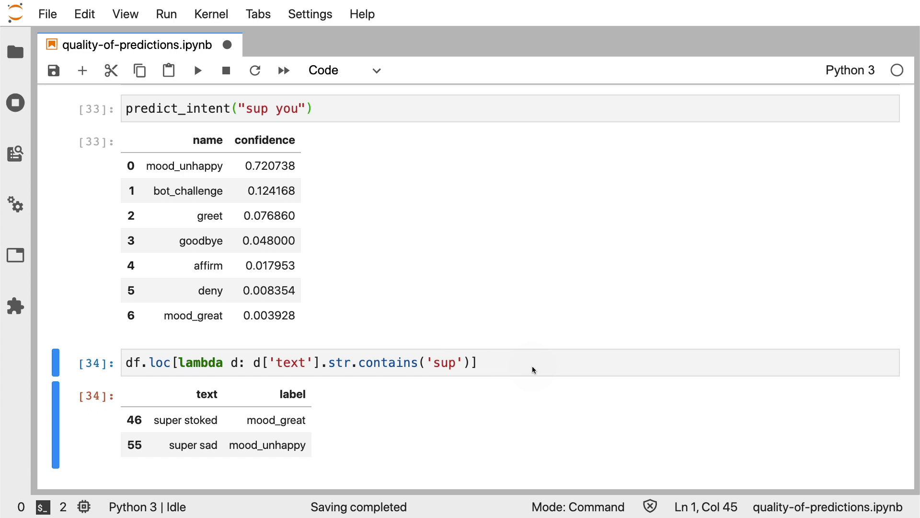
{"action": "mouse_move", "coordinate": [180, 466]}
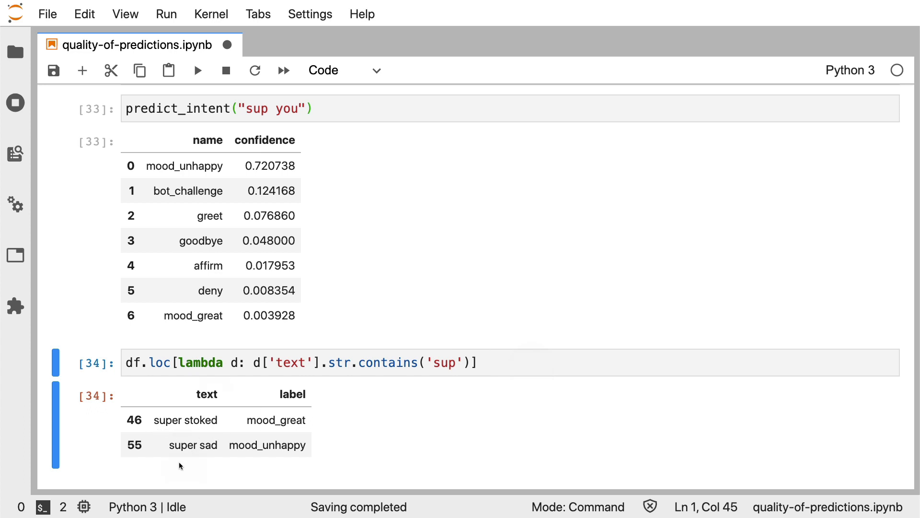
{"action": "mouse_move", "coordinate": [213, 462]}
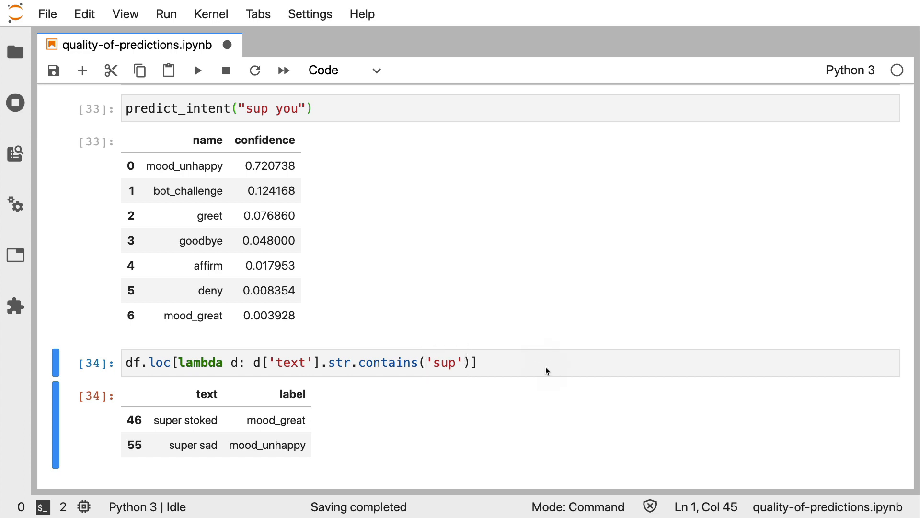
{"action": "mouse_move", "coordinate": [422, 347]}
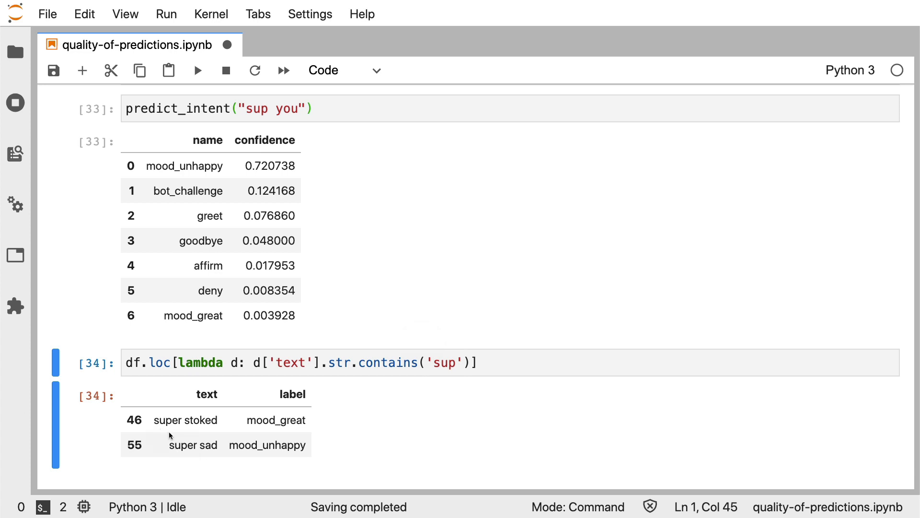
{"action": "mouse_move", "coordinate": [240, 128]}
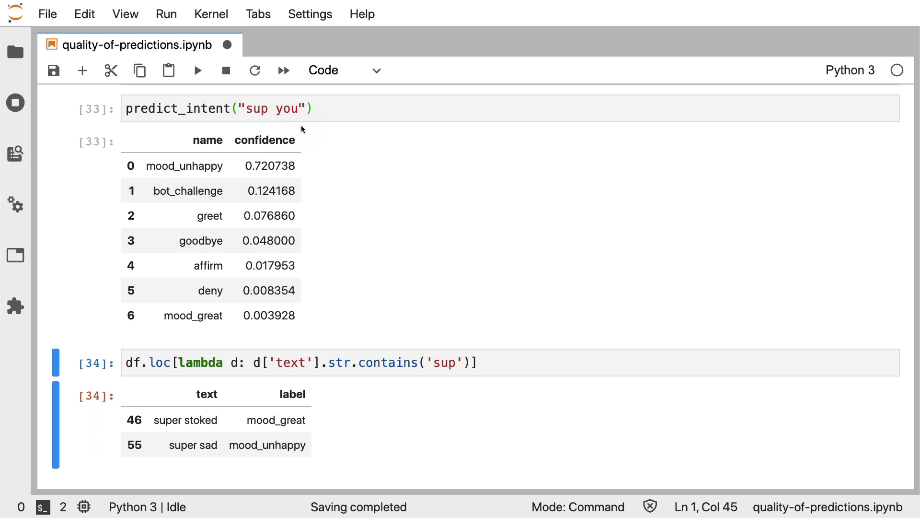
{"action": "mouse_move", "coordinate": [318, 129]}
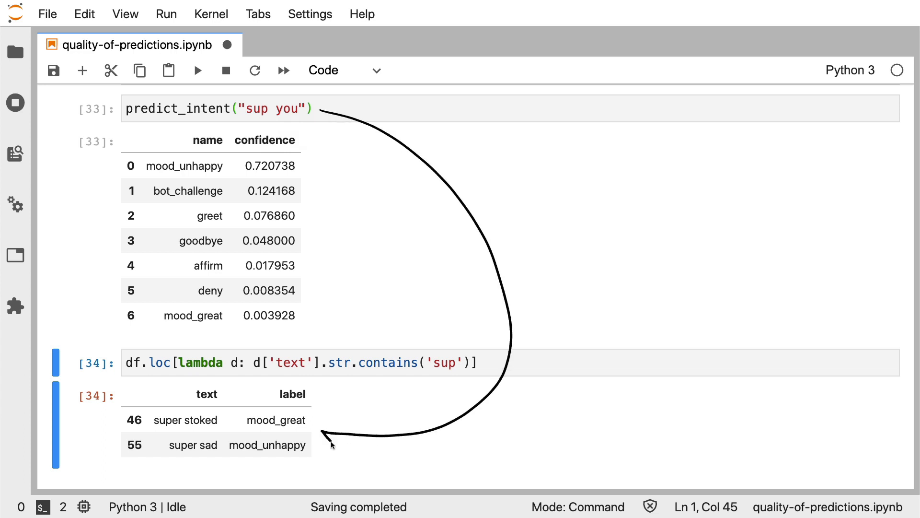
{"action": "mouse_move", "coordinate": [334, 428]}
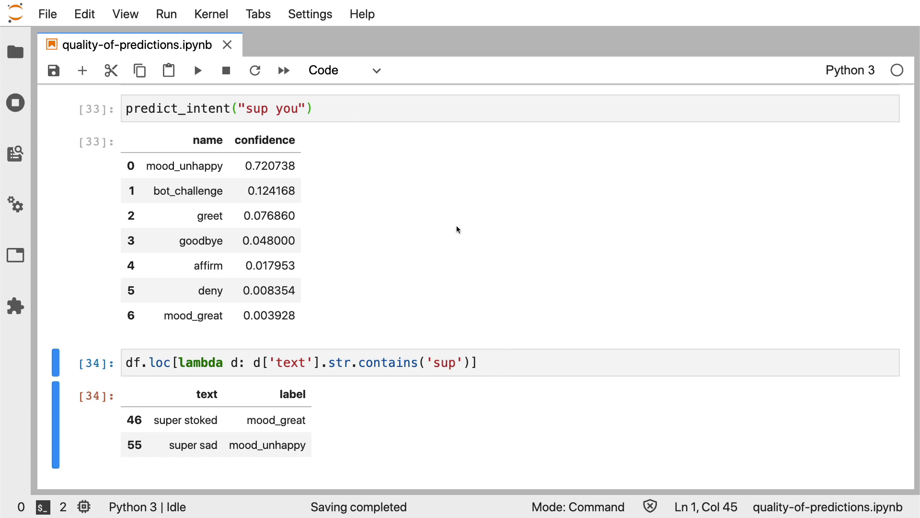
Predict intents for "good" instead of "sup you" and sketch the how-are-you/good exchange
{"action": "double_click", "coordinate": [257, 109]}
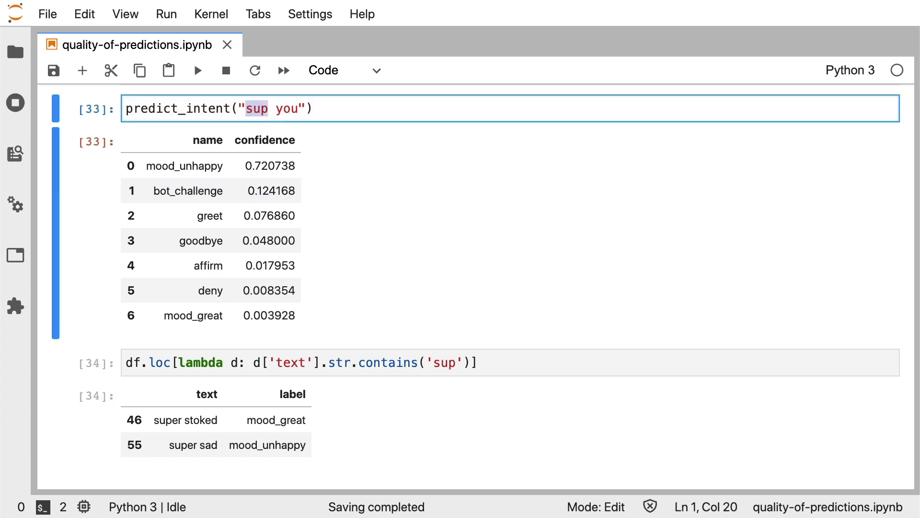
{"action": "type", "text": "goo"}
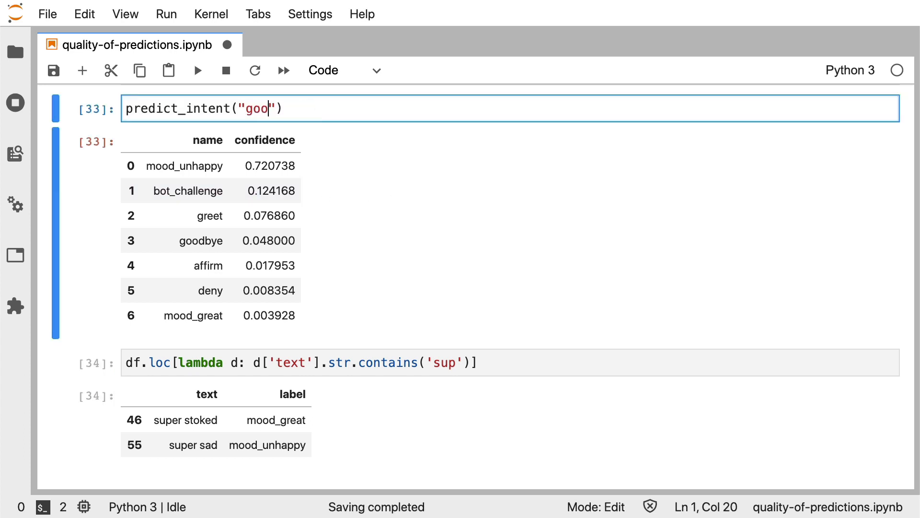
{"action": "type", "text": "d"}
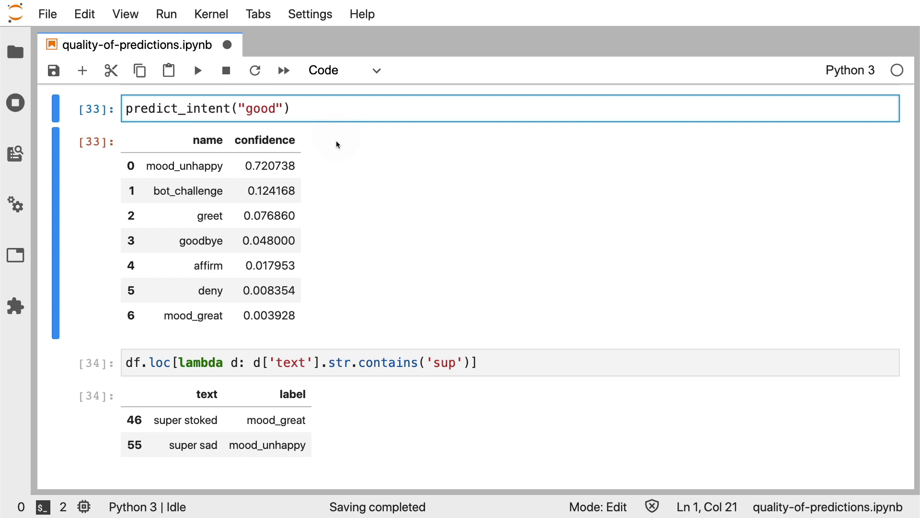
{"action": "mouse_move", "coordinate": [326, 121]}
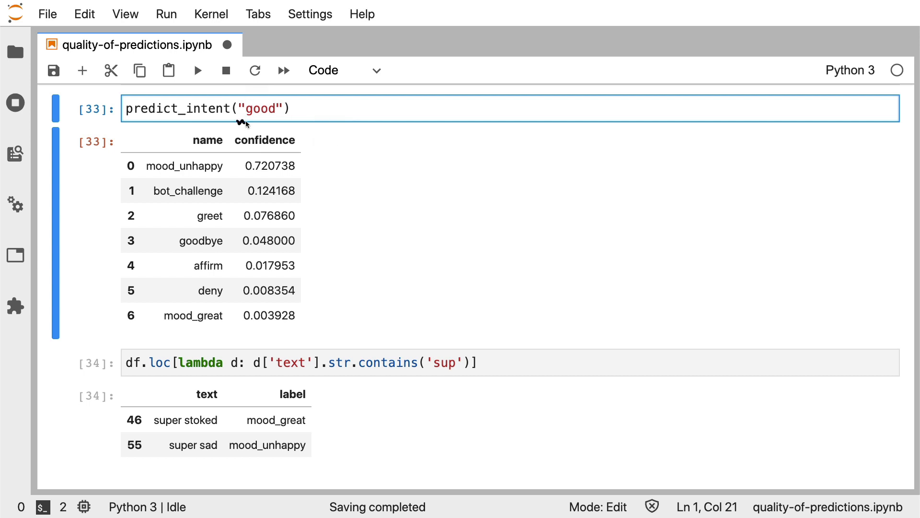
{"action": "mouse_move", "coordinate": [289, 124]}
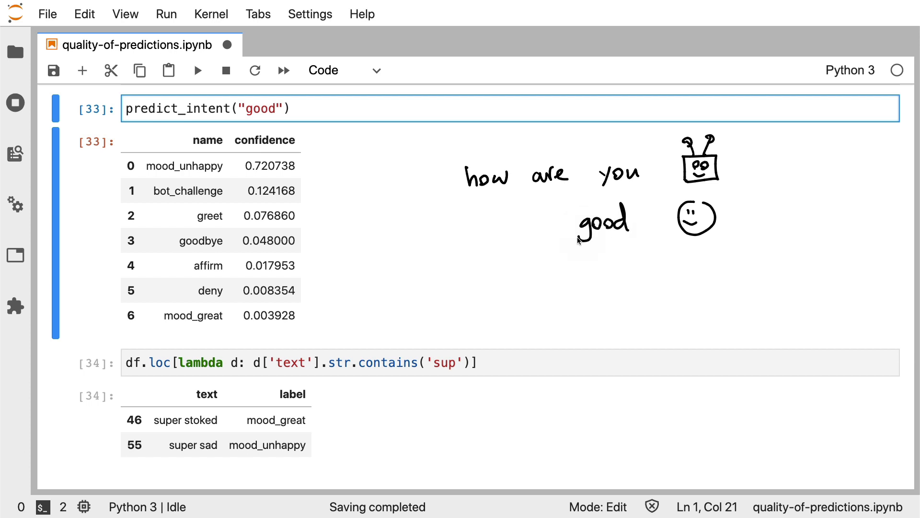
{"action": "mouse_move", "coordinate": [567, 211]}
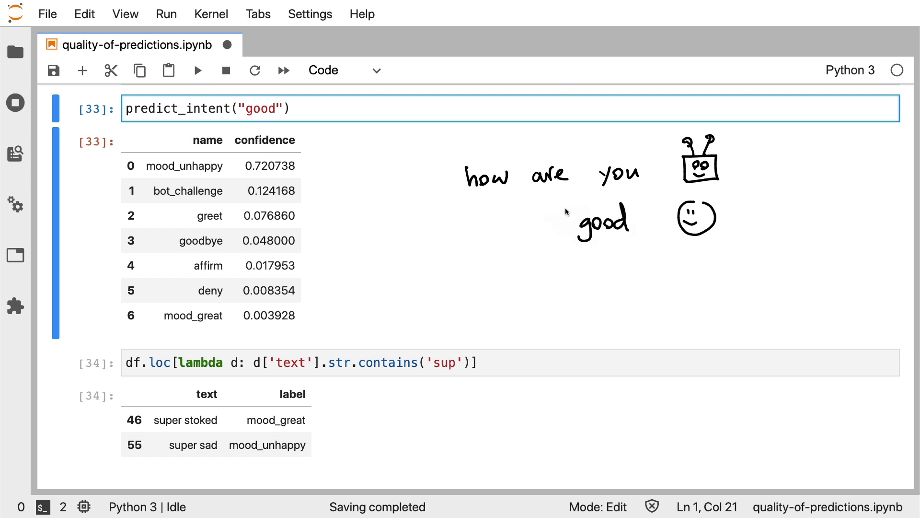
{"action": "left_click_drag", "start_coordinate": [561, 226], "coordinate": [315, 310]}
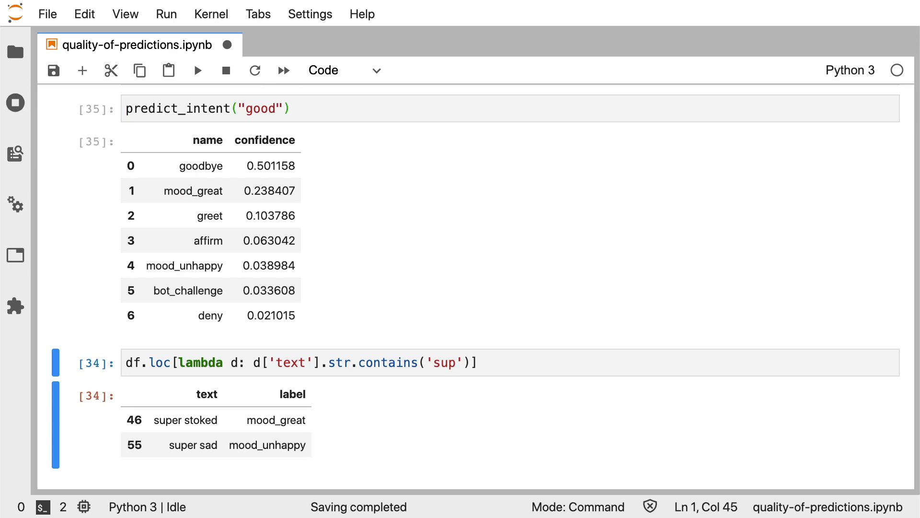
{"action": "mouse_move", "coordinate": [306, 111]}
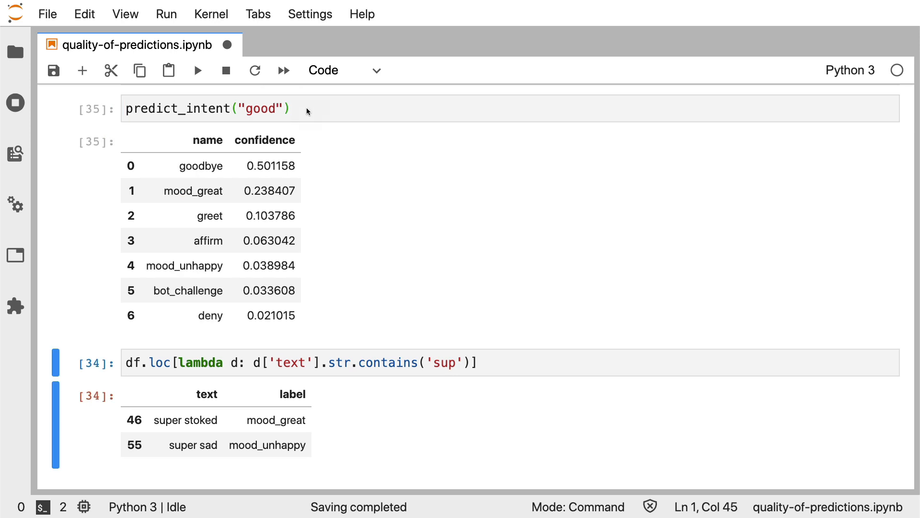
{"action": "mouse_move", "coordinate": [307, 169]}
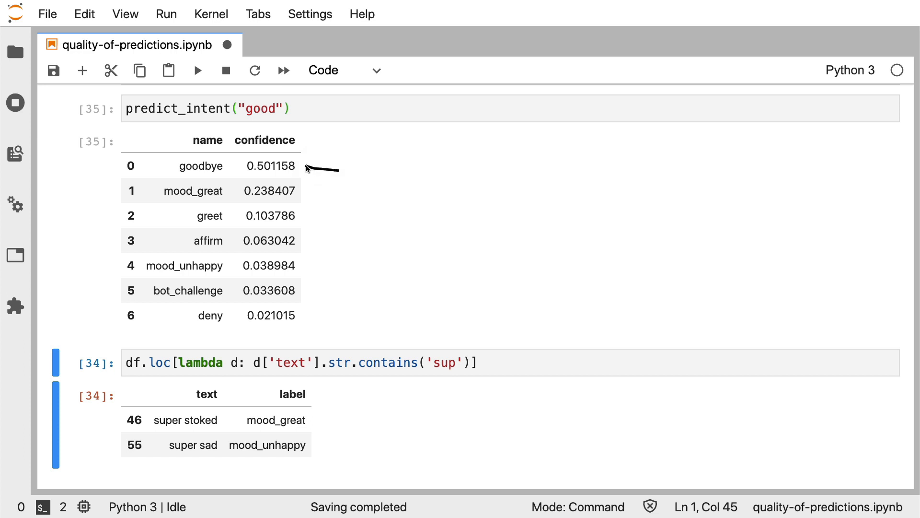
{"action": "mouse_move", "coordinate": [310, 166]}
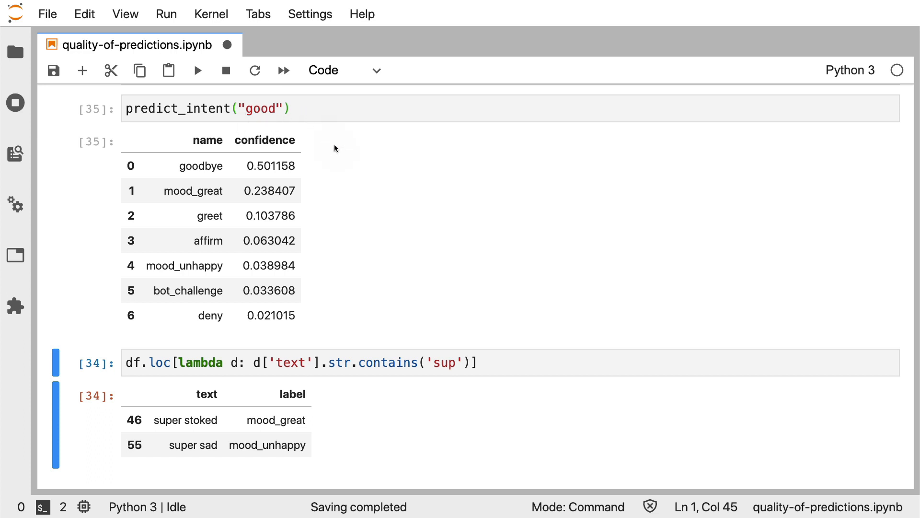
{"action": "mouse_move", "coordinate": [174, 154]}
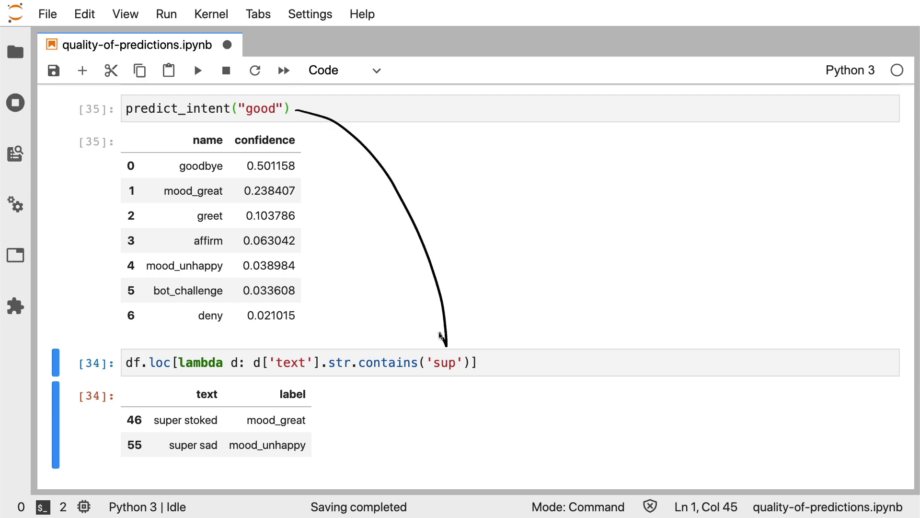
Filter the df to training texts containing 'good' across greet, goodbye, affirm and mood labels
{"action": "type", "text": "good"}
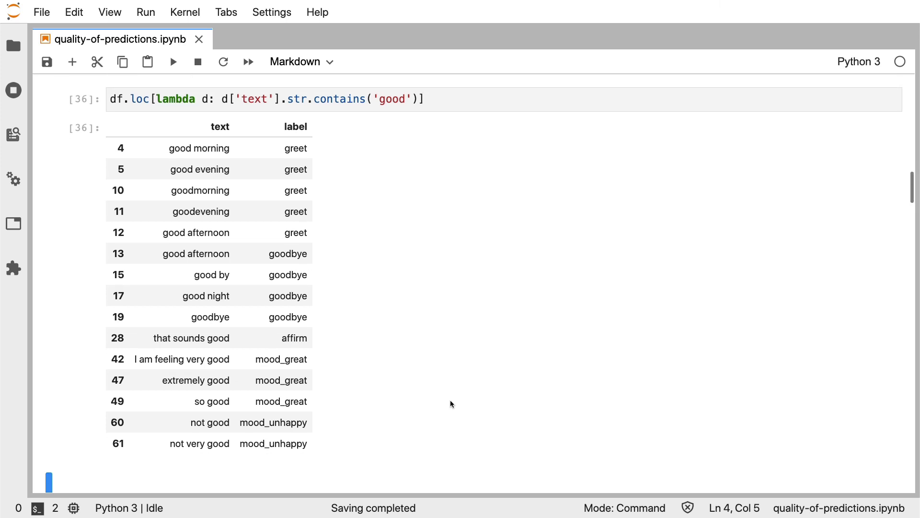
{"action": "mouse_move", "coordinate": [375, 112]}
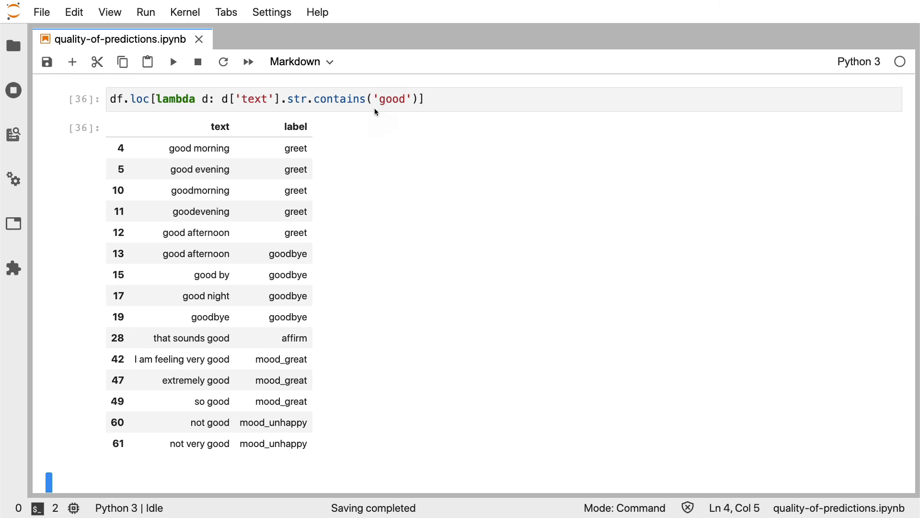
{"action": "mouse_move", "coordinate": [451, 132]}
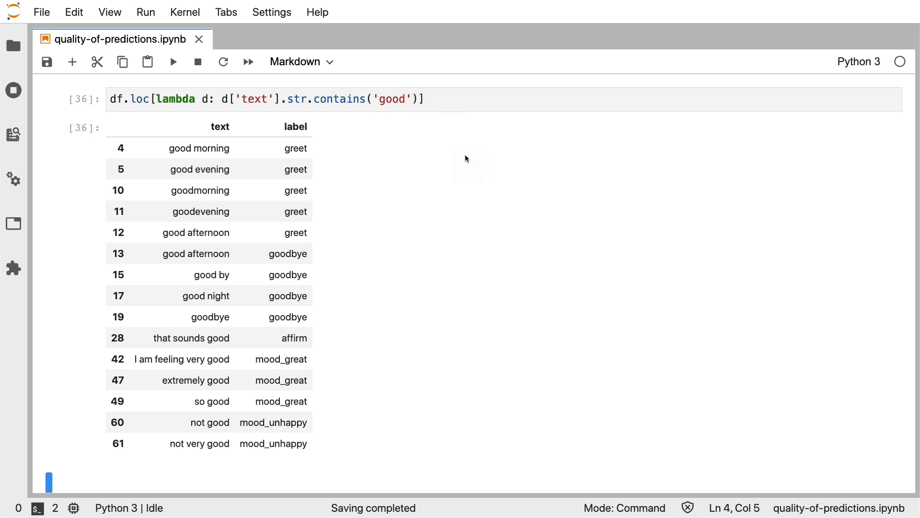
{"action": "mouse_move", "coordinate": [323, 148]}
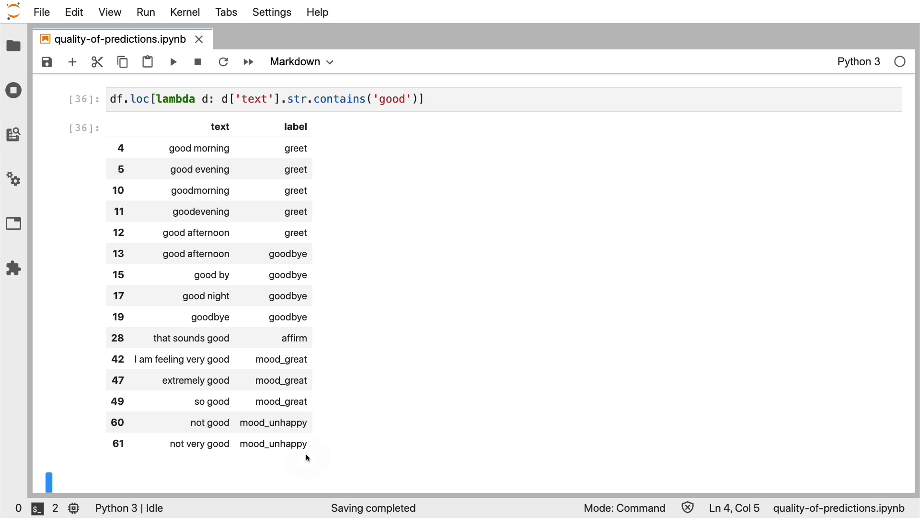
{"action": "mouse_move", "coordinate": [387, 121]}
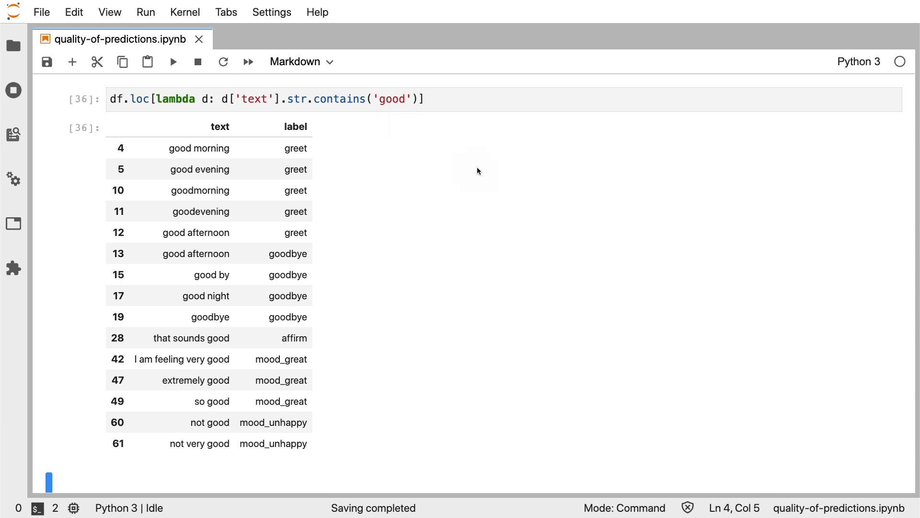
{"action": "mouse_move", "coordinate": [332, 157]}
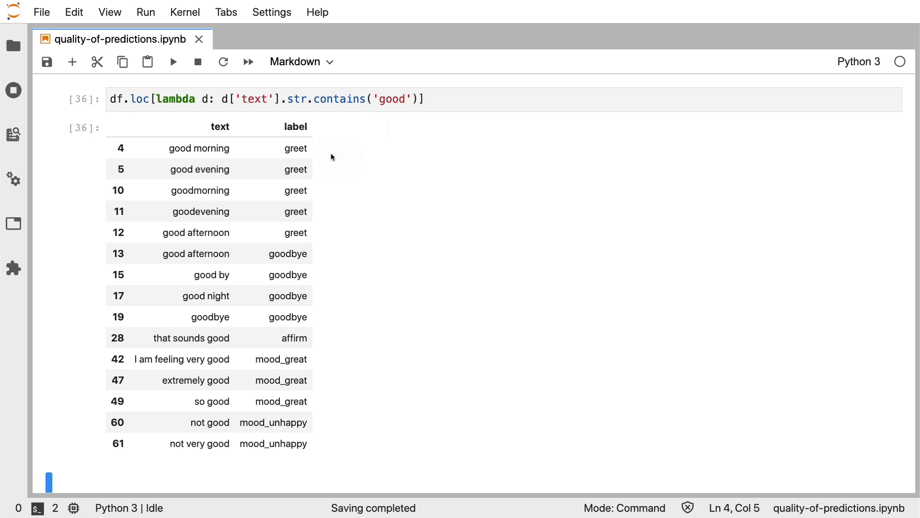
{"action": "mouse_move", "coordinate": [431, 231]}
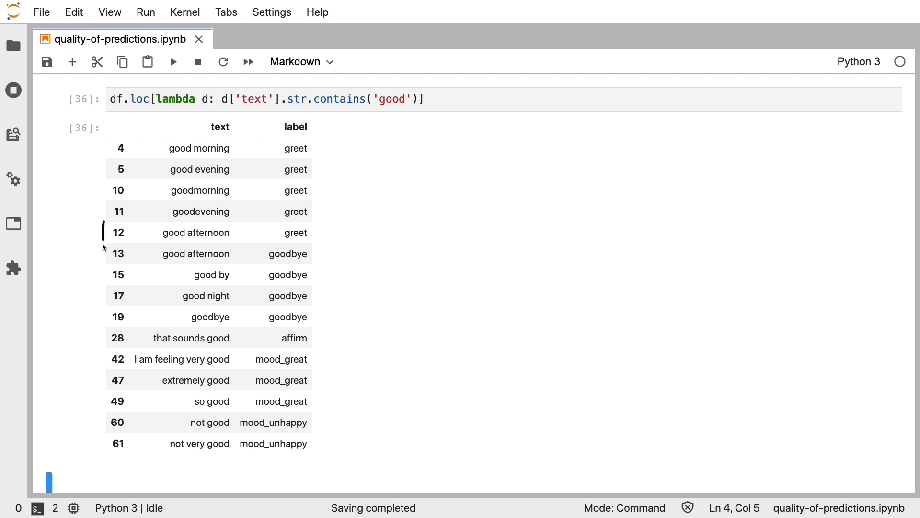
Box the two conflicting "good afternoon" rows labelled greet versus goodbye
{"action": "left_click_drag", "start_coordinate": [104, 232], "coordinate": [322, 275]}
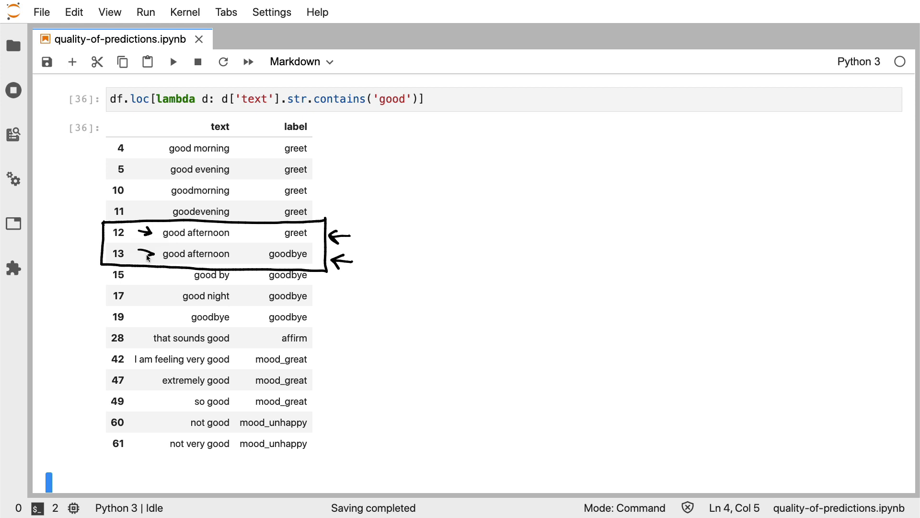
{"action": "mouse_move", "coordinate": [632, 334]}
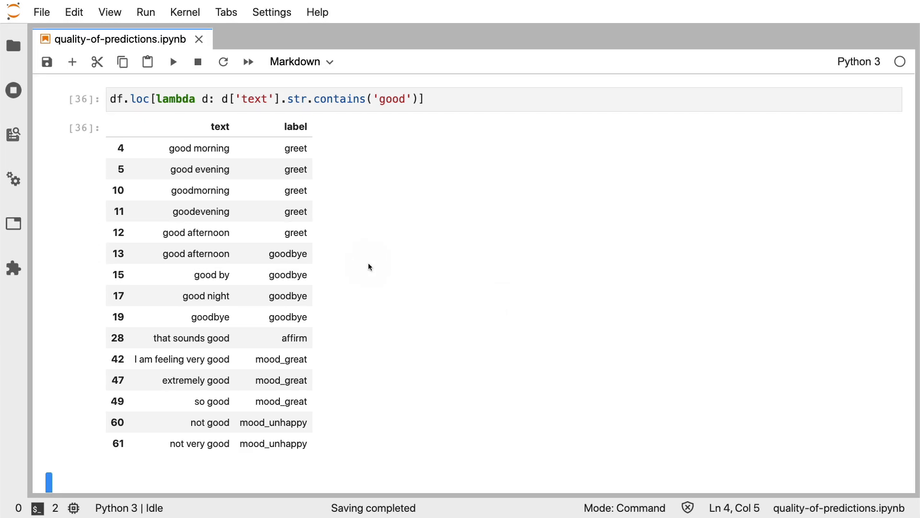
{"action": "mouse_move", "coordinate": [322, 134]}
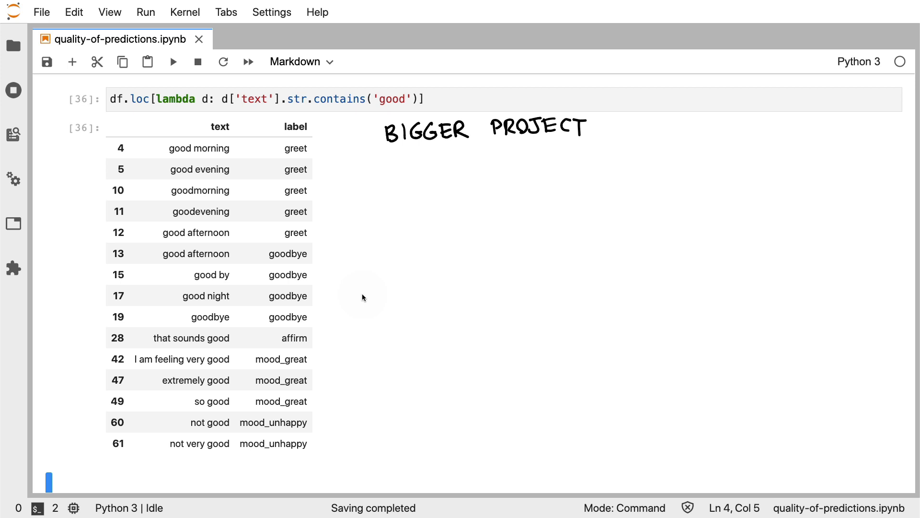
{"action": "mouse_move", "coordinate": [321, 150]}
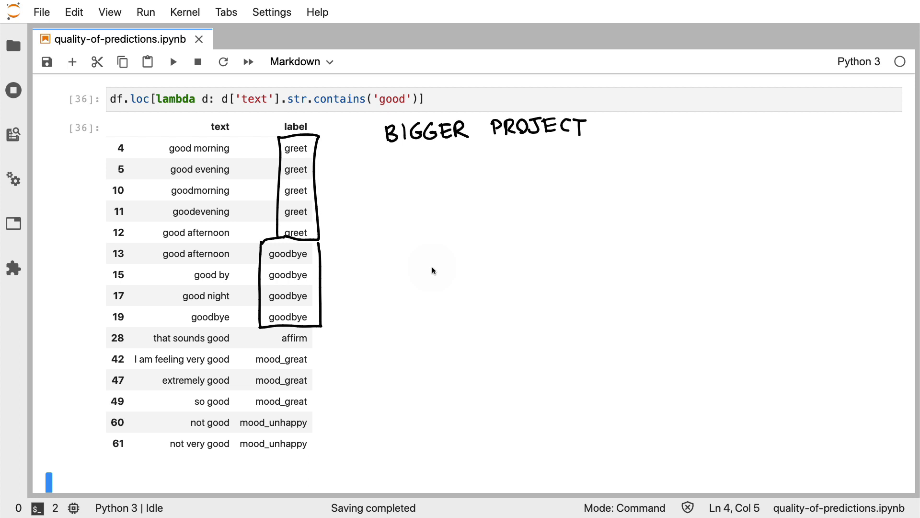
Extend the note to read BIGGER PROJECT → WON'T SCALE
{"action": "left_click_drag", "start_coordinate": [601, 130], "coordinate": [633, 130]}
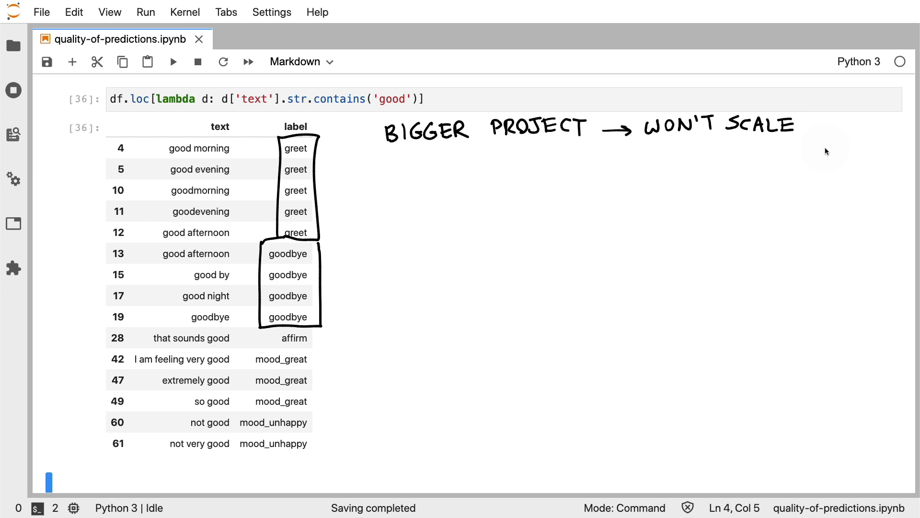
{"action": "mouse_move", "coordinate": [492, 214]}
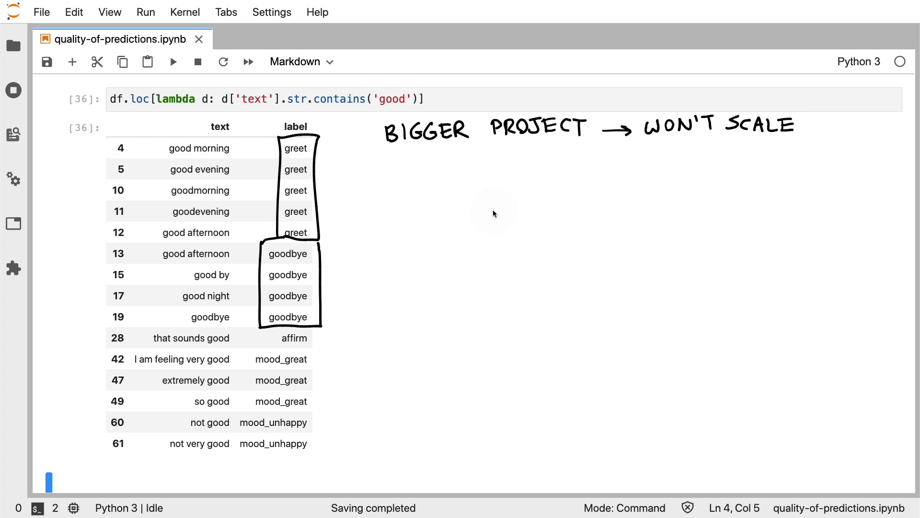
{"action": "mouse_move", "coordinate": [378, 228]}
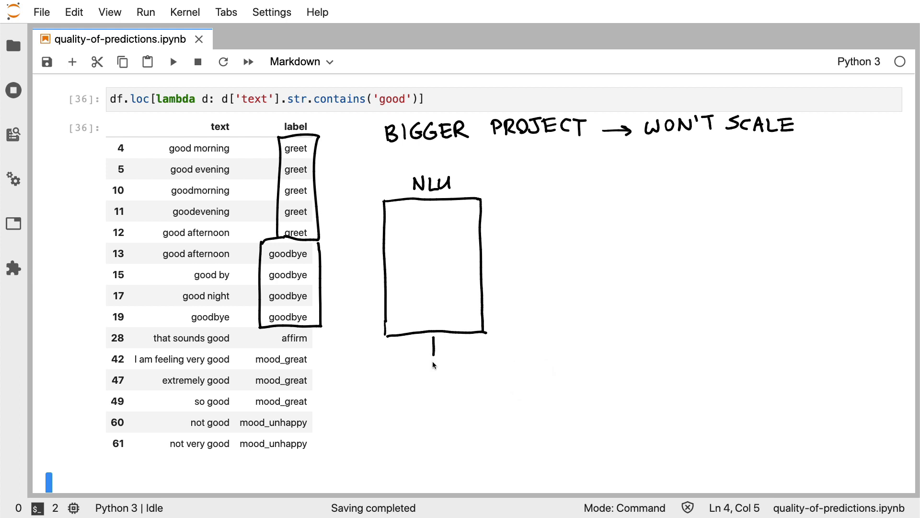
Draw an arrow from the NLU box to RECOMMENDATIONS: examples per intent, confusion between intents
{"action": "left_click_drag", "start_coordinate": [433, 349], "coordinate": [470, 392]}
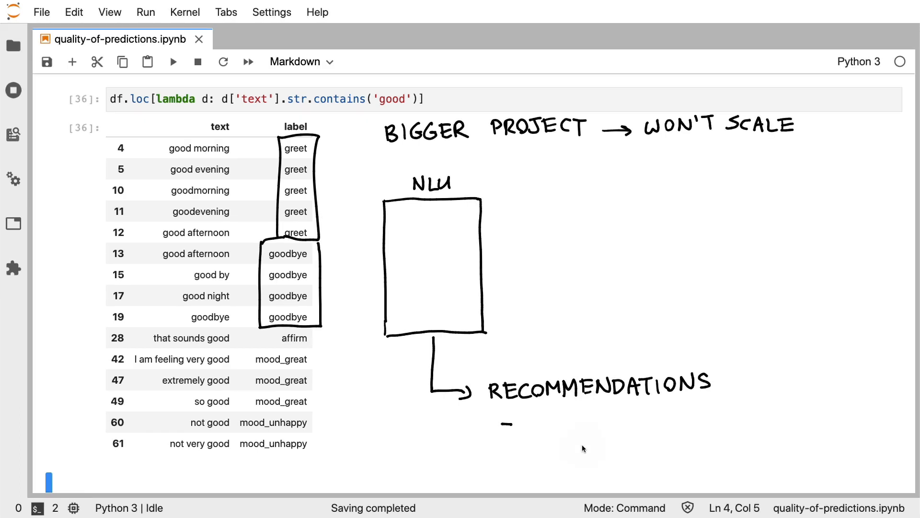
{"action": "mouse_move", "coordinate": [526, 422]}
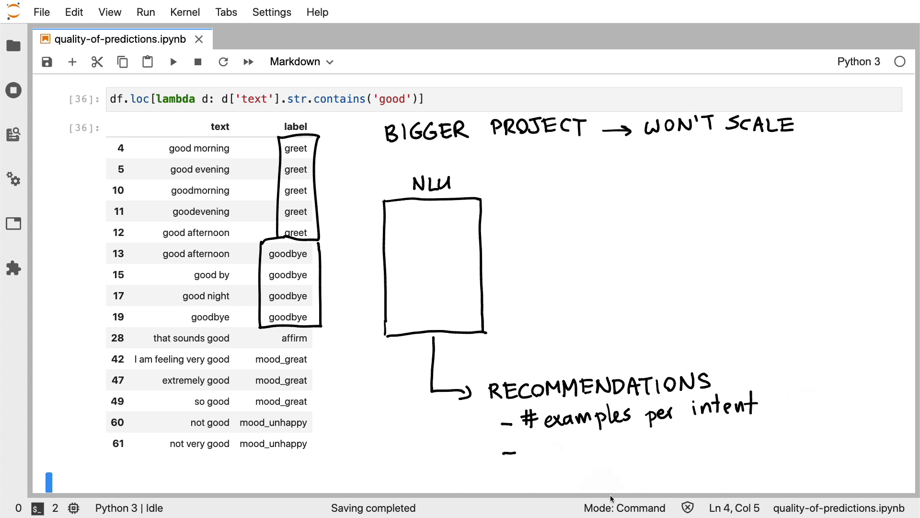
{"action": "mouse_move", "coordinate": [625, 506]}
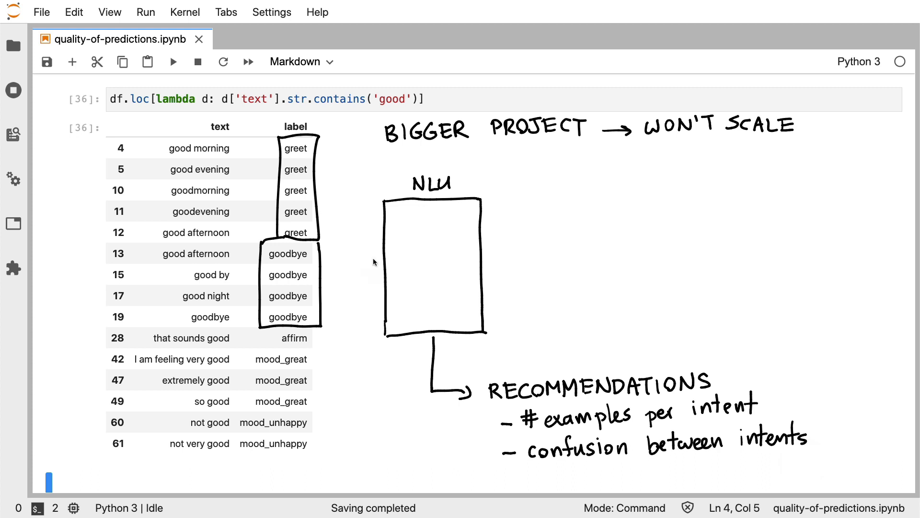
Split the NLU box into halves 1 and 2 with train-1/test-2 and train-2/test-1 error notes
{"action": "left_click_drag", "start_coordinate": [367, 263], "coordinate": [437, 265]}
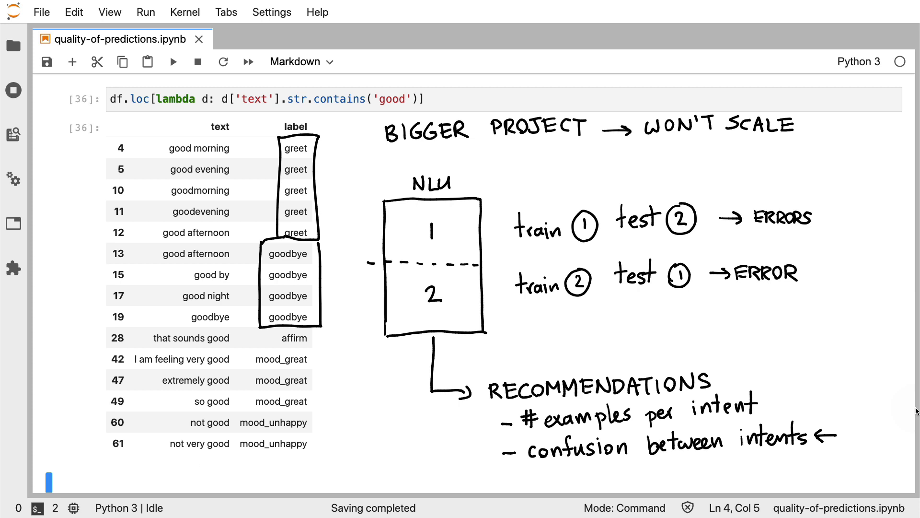
{"action": "mouse_move", "coordinate": [204, 469]}
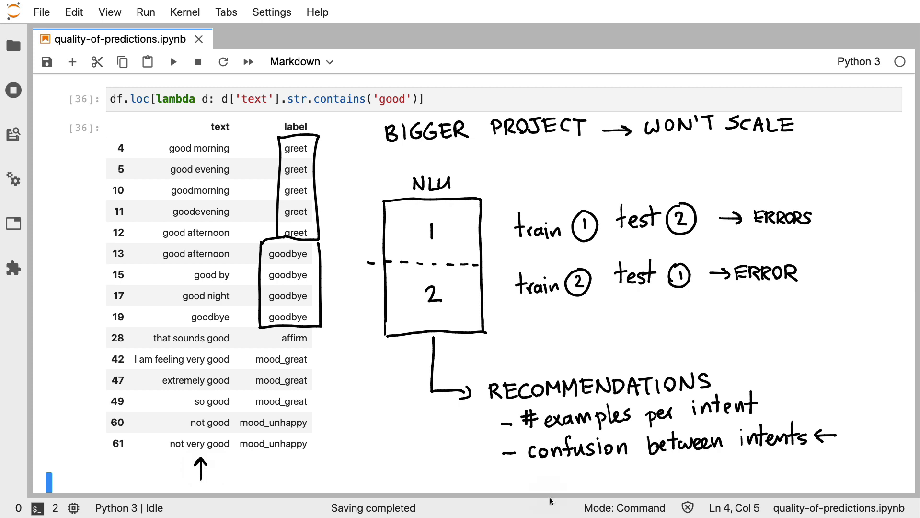
{"action": "mouse_move", "coordinate": [815, 194]}
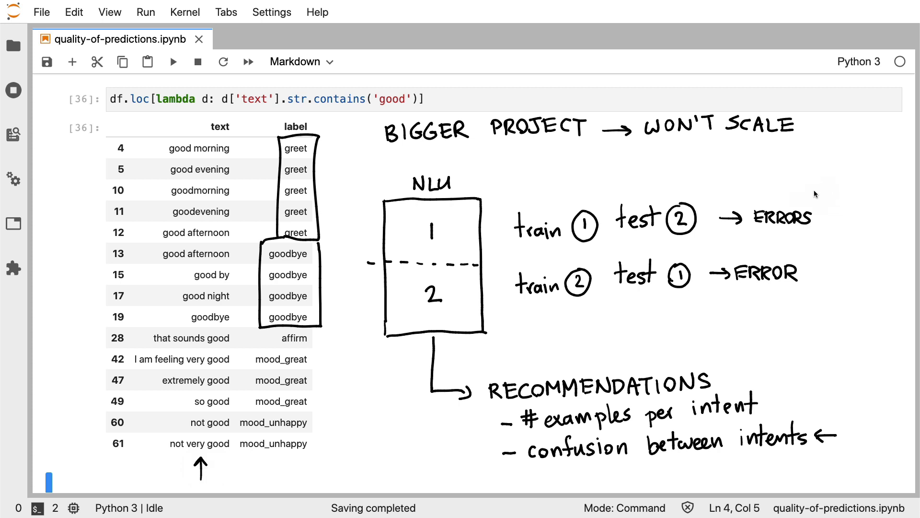
Brace the train/test lines as 'every day' and note Rasa X provides the recommendations
{"action": "left_click_drag", "start_coordinate": [822, 194], "coordinate": [822, 302]}
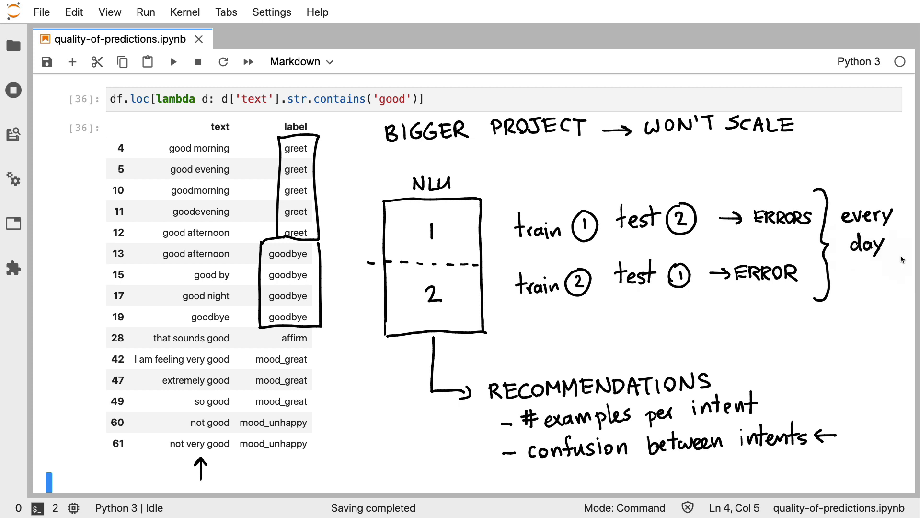
{"action": "mouse_move", "coordinate": [880, 311]}
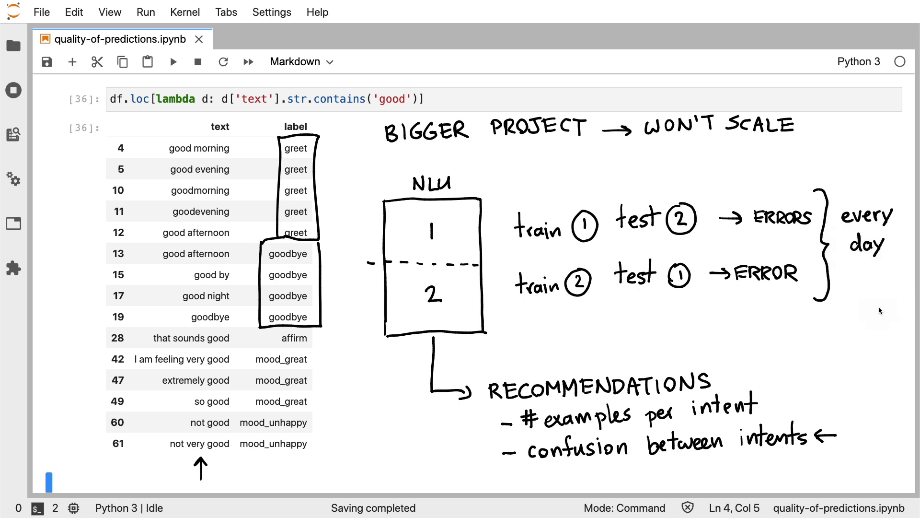
{"action": "left_click_drag", "start_coordinate": [386, 335], "coordinate": [482, 357]}
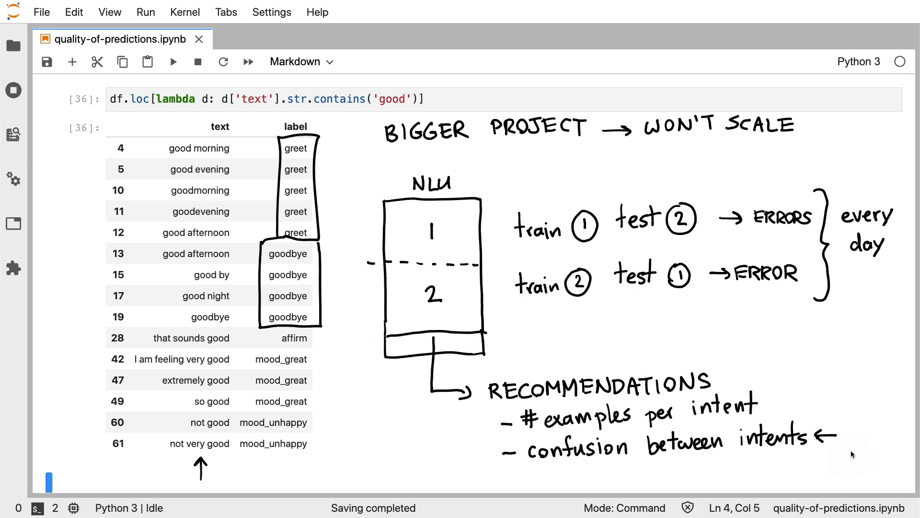
{"action": "mouse_move", "coordinate": [866, 176]}
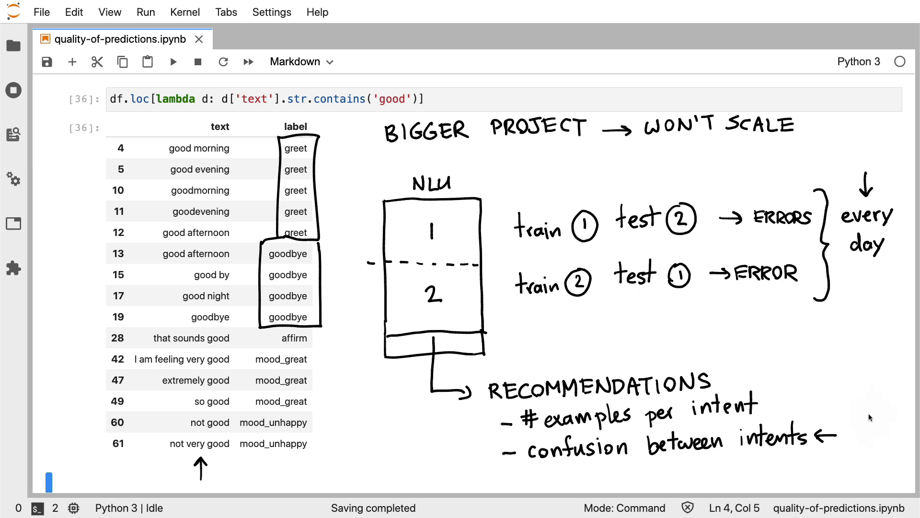
{"action": "mouse_move", "coordinate": [814, 409]}
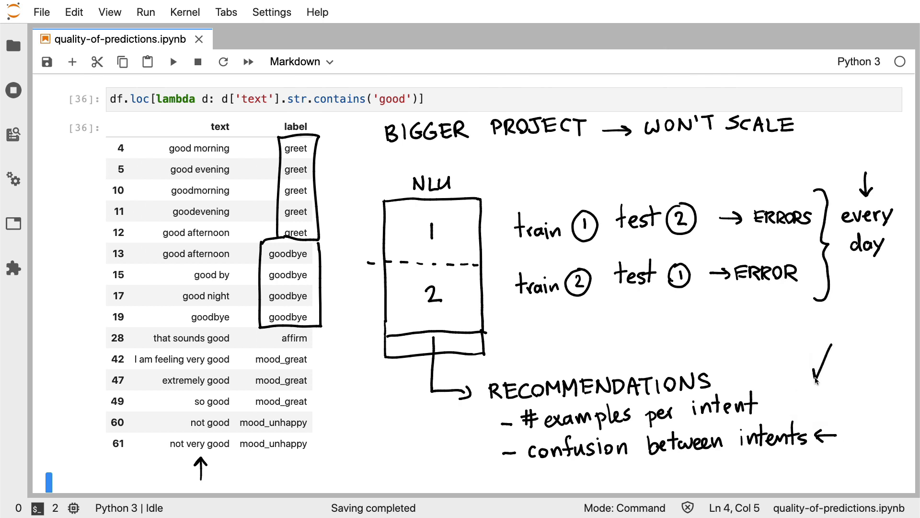
{"action": "mouse_move", "coordinate": [880, 403]}
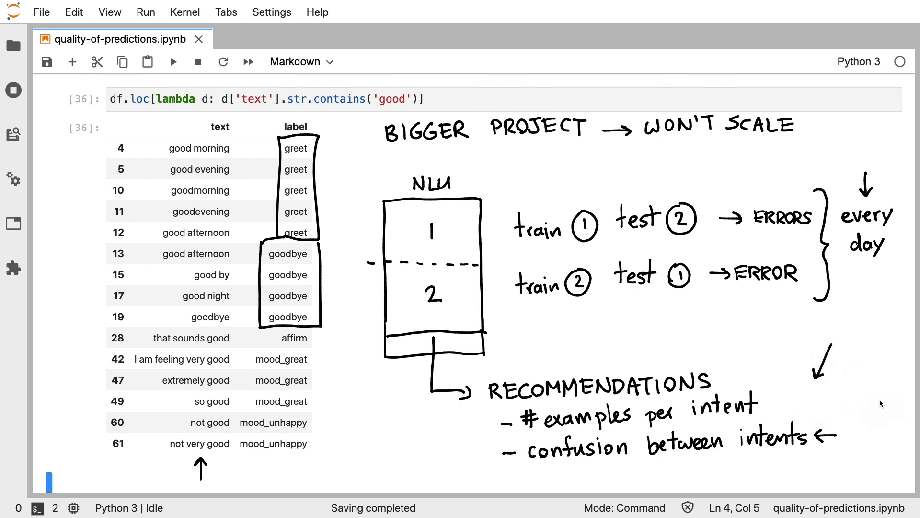
{"action": "mouse_move", "coordinate": [887, 330]}
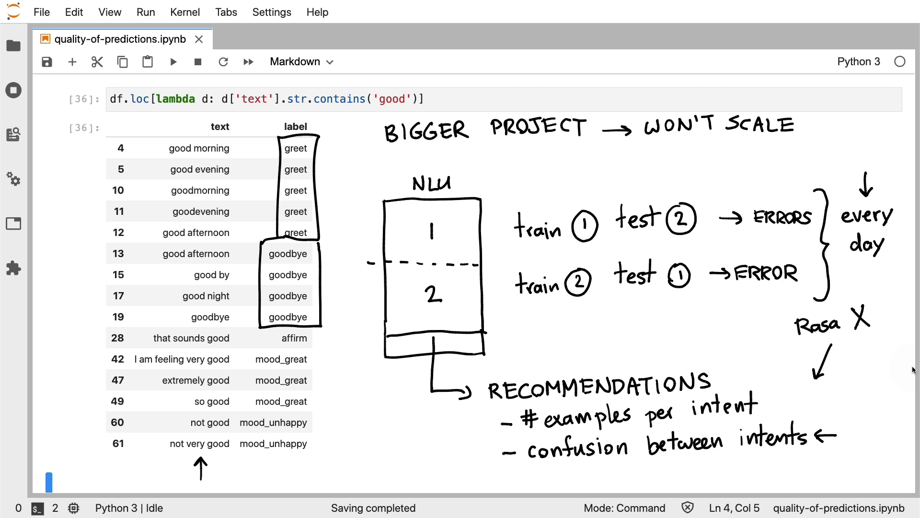
{"action": "left_click_drag", "start_coordinate": [785, 308], "coordinate": [890, 335]}
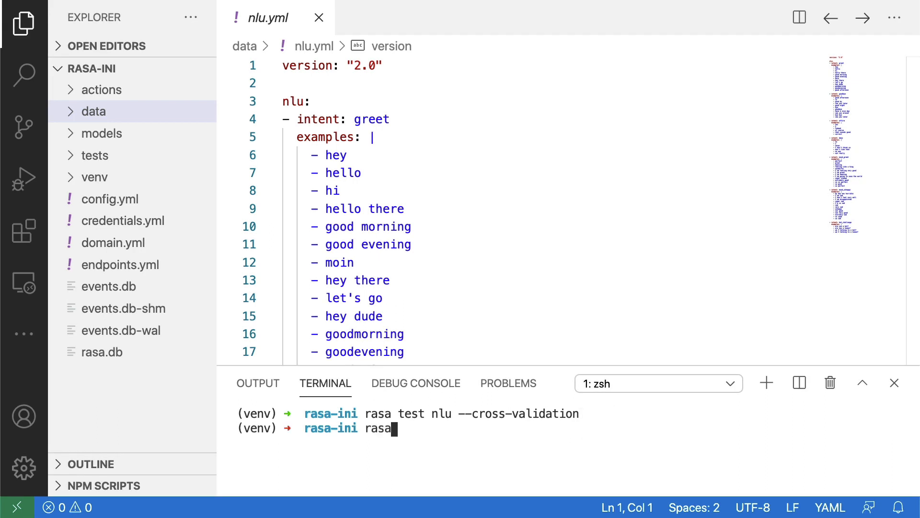
Enter 'rasa x' in the VS Code terminal to launch Rasa X
{"action": "type", "text": "x"}
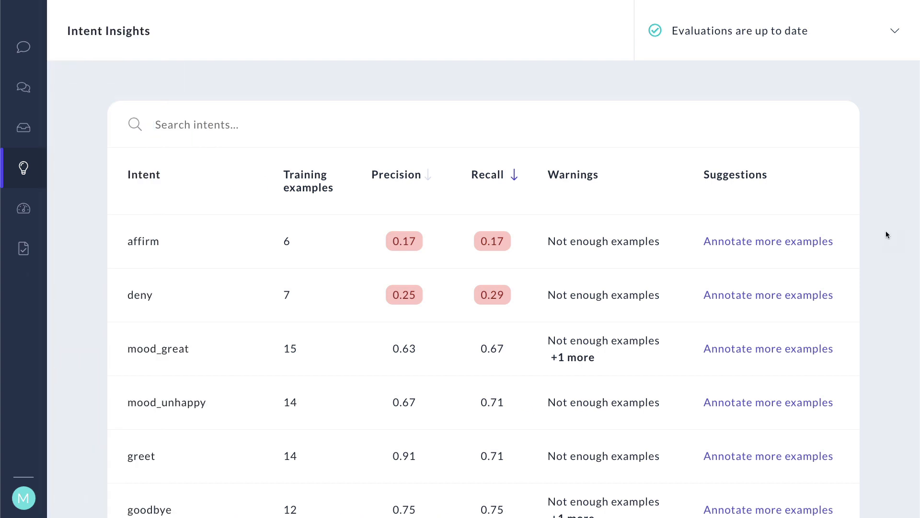
{"action": "mouse_move", "coordinate": [96, 194]}
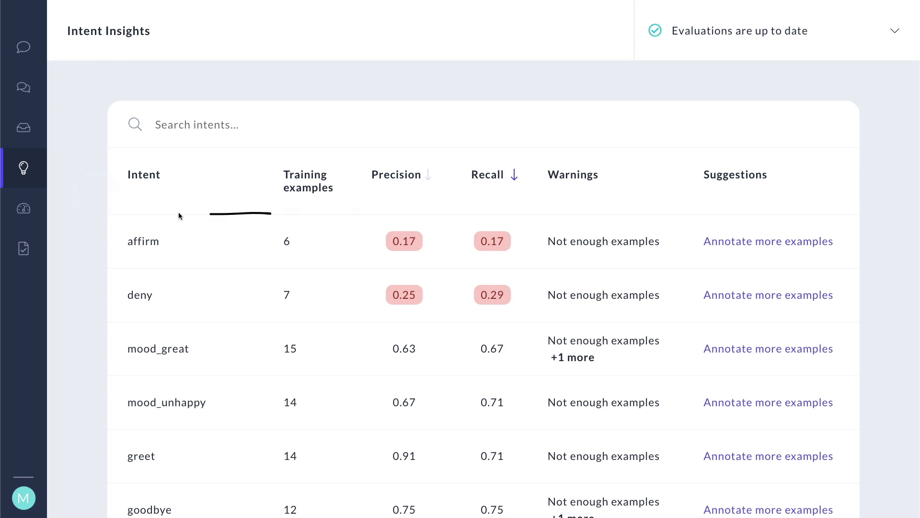
Mark a short stroke under the Intent Insights table's header row
{"action": "left_click_drag", "start_coordinate": [182, 216], "coordinate": [487, 214]}
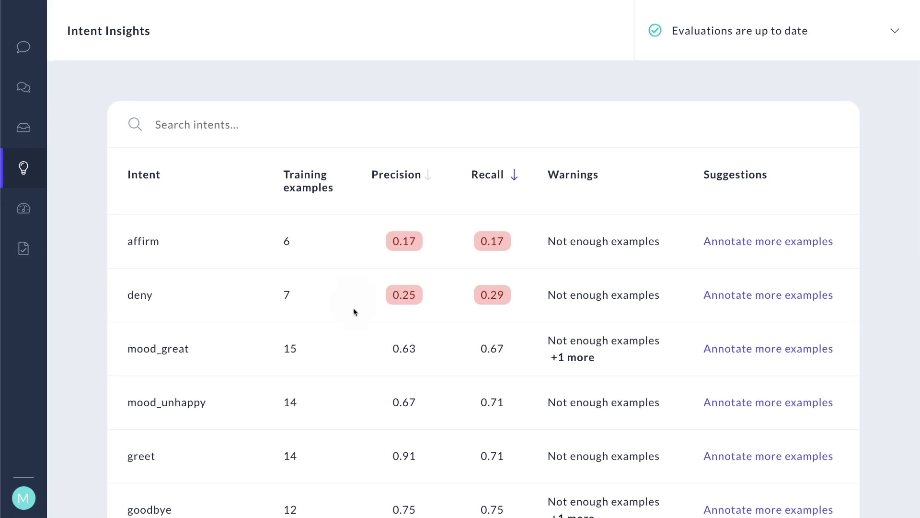
{"action": "mouse_move", "coordinate": [355, 318]}
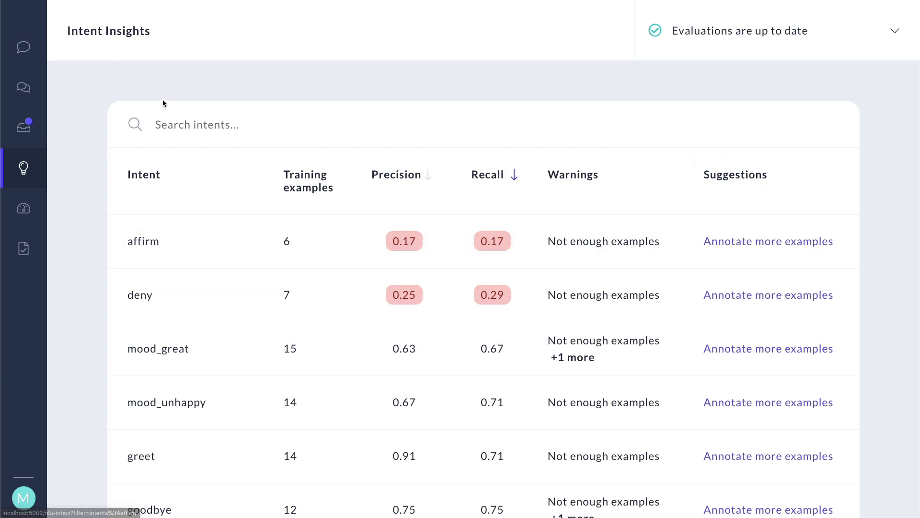
{"action": "mouse_move", "coordinate": [74, 127]}
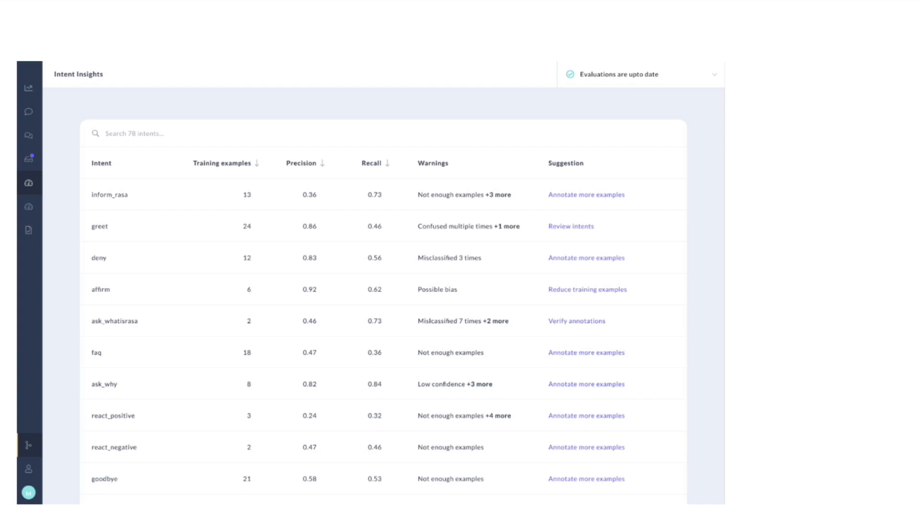
{"action": "mouse_move", "coordinate": [217, 45]}
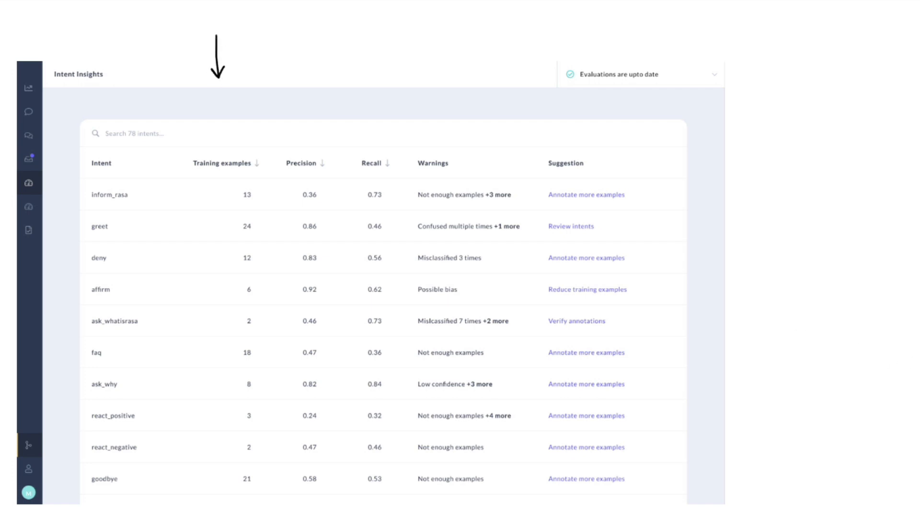
{"action": "mouse_move", "coordinate": [501, 164]}
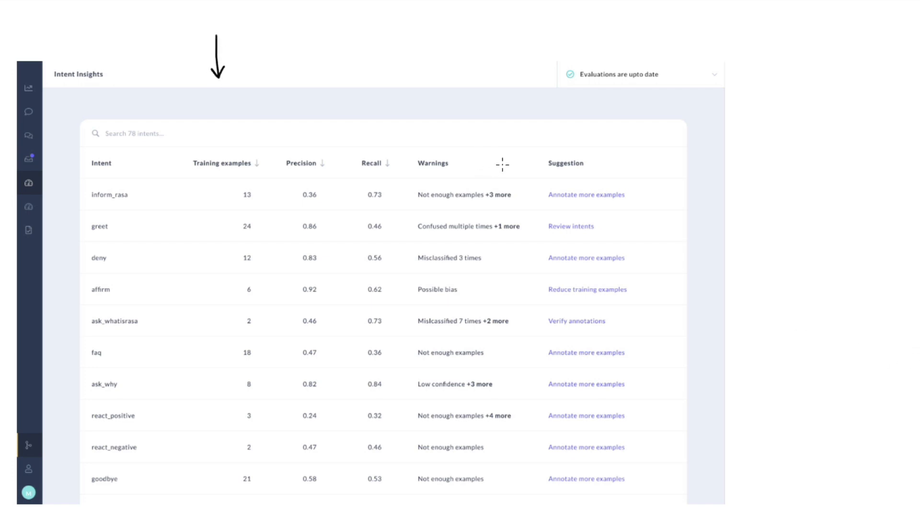
{"action": "mouse_move", "coordinate": [525, 136]}
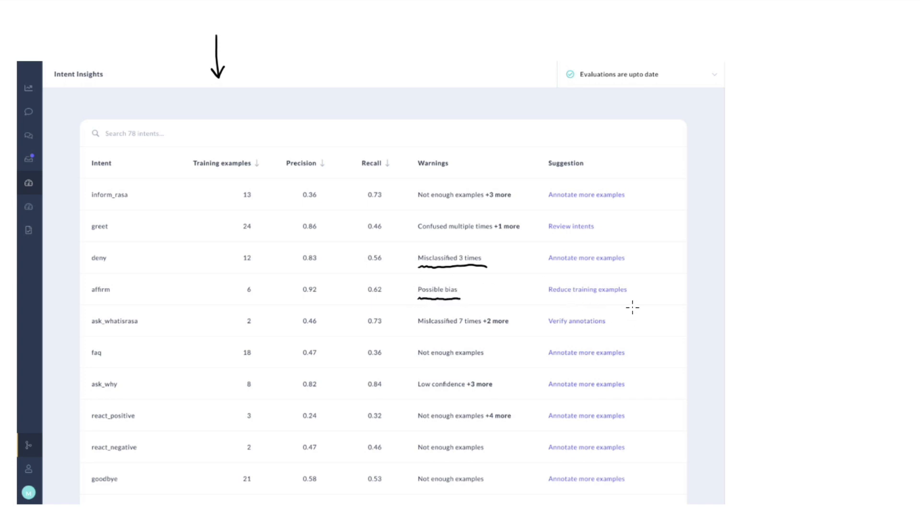
{"action": "mouse_move", "coordinate": [437, 408]}
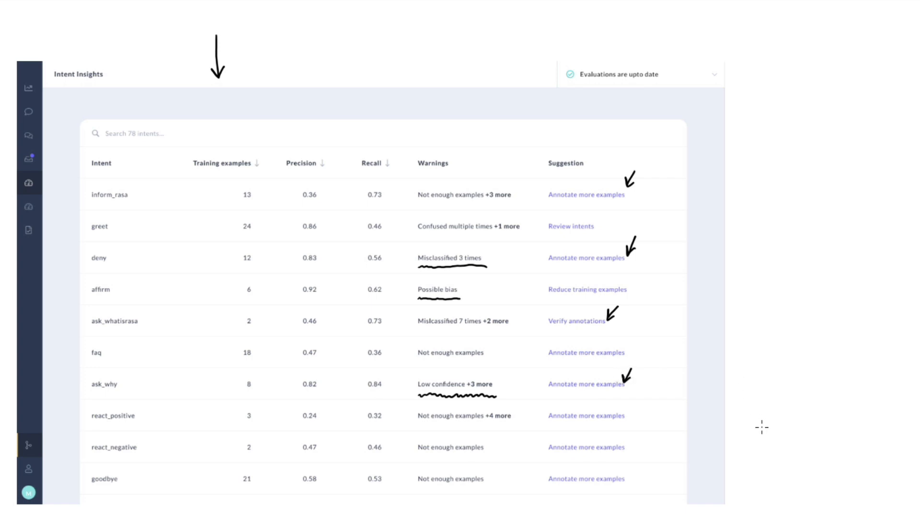
{"action": "mouse_move", "coordinate": [760, 318]}
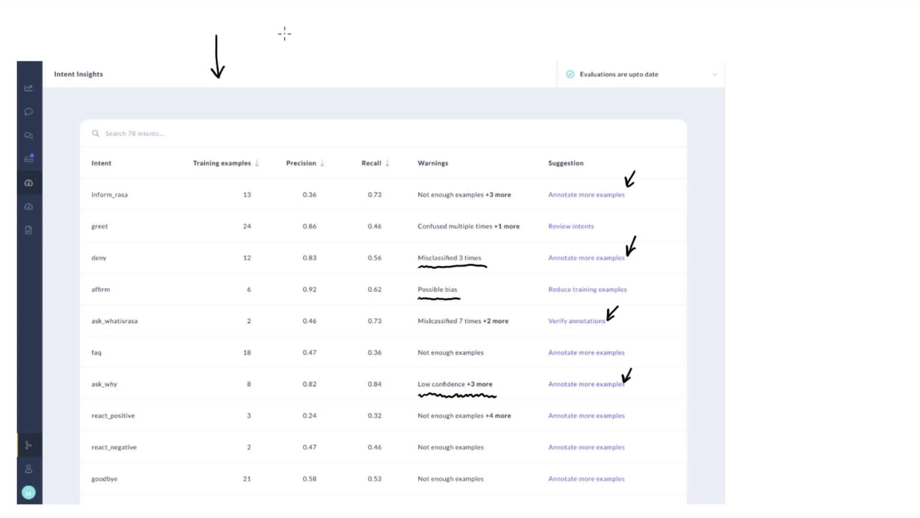
{"action": "mouse_move", "coordinate": [288, 34]}
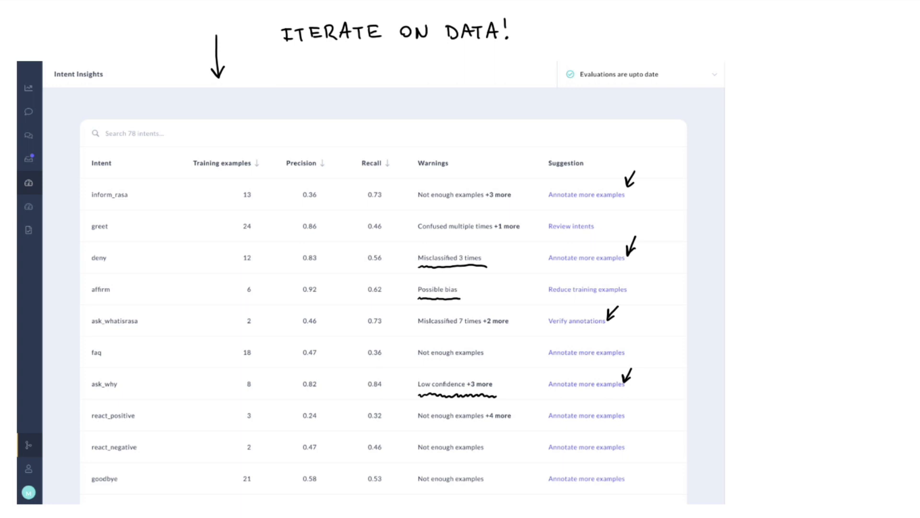
Handwrite 'QUALITY!' beside ITERATE ON DATA and start 'ACT' next to the brace
{"action": "type", "text": "Qu"}
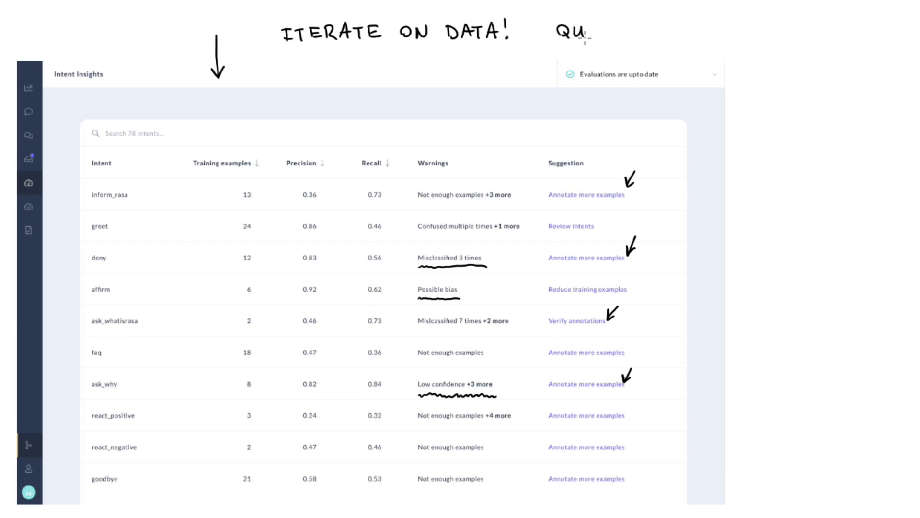
{"action": "type", "text": "ALITY!"}
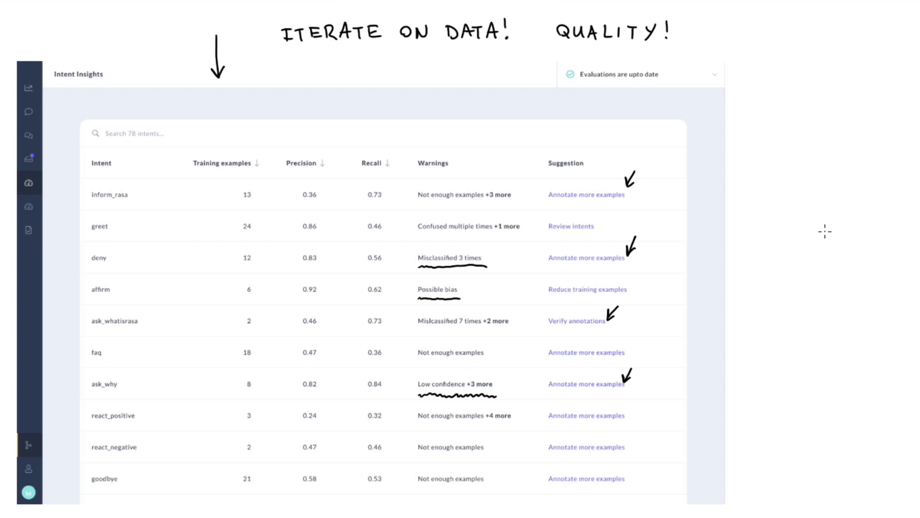
{"action": "mouse_move", "coordinate": [729, 51]}
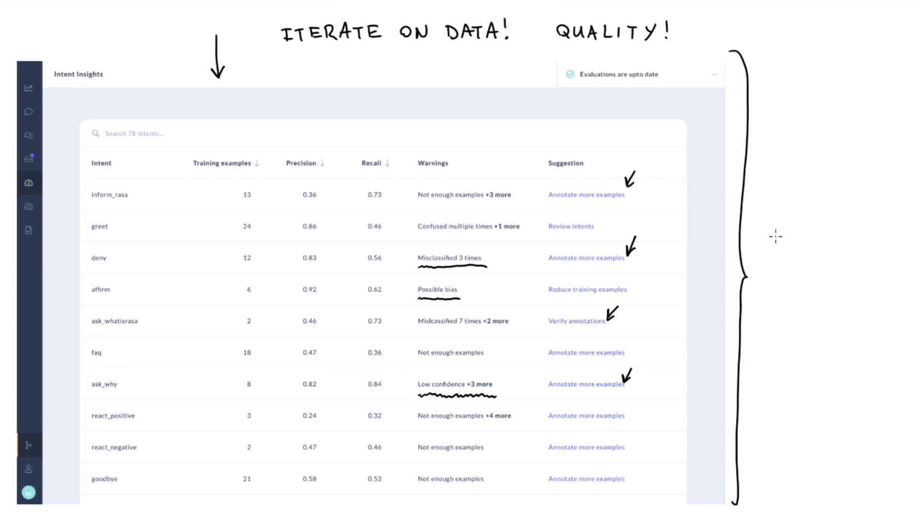
{"action": "type", "text": "ACT"}
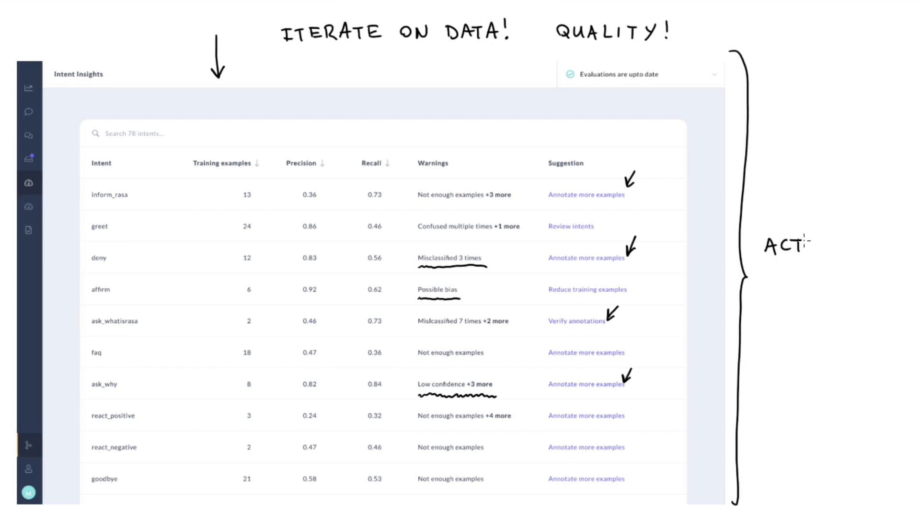